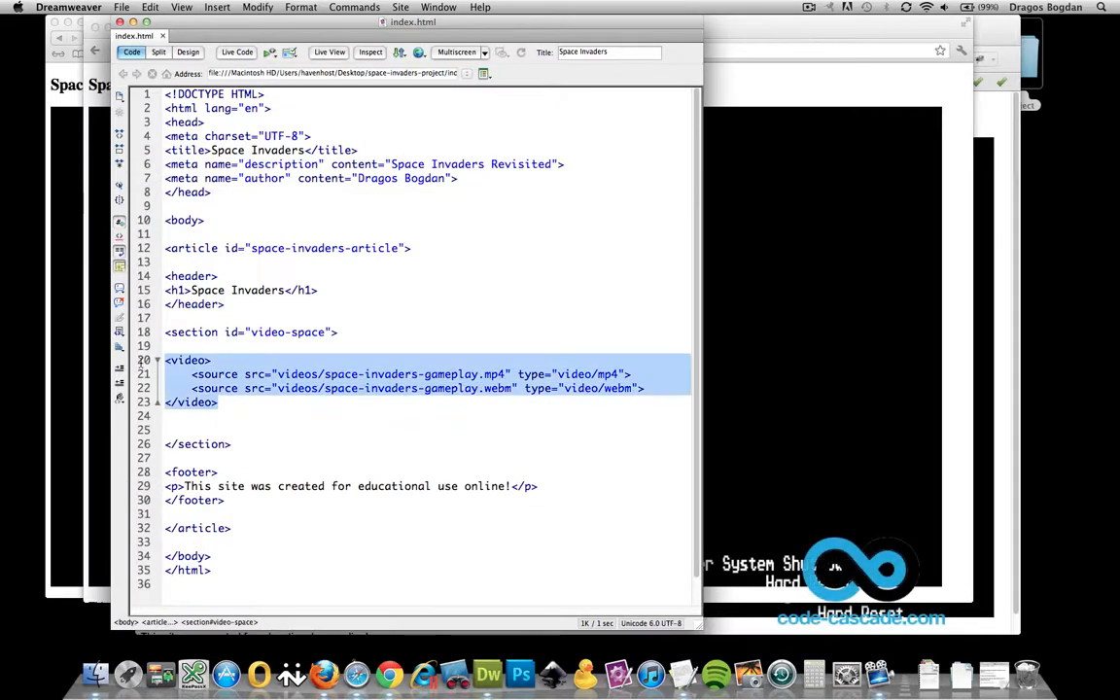
- Preview index.html in Chrome to see the video playing without controls
left_click(207, 374)
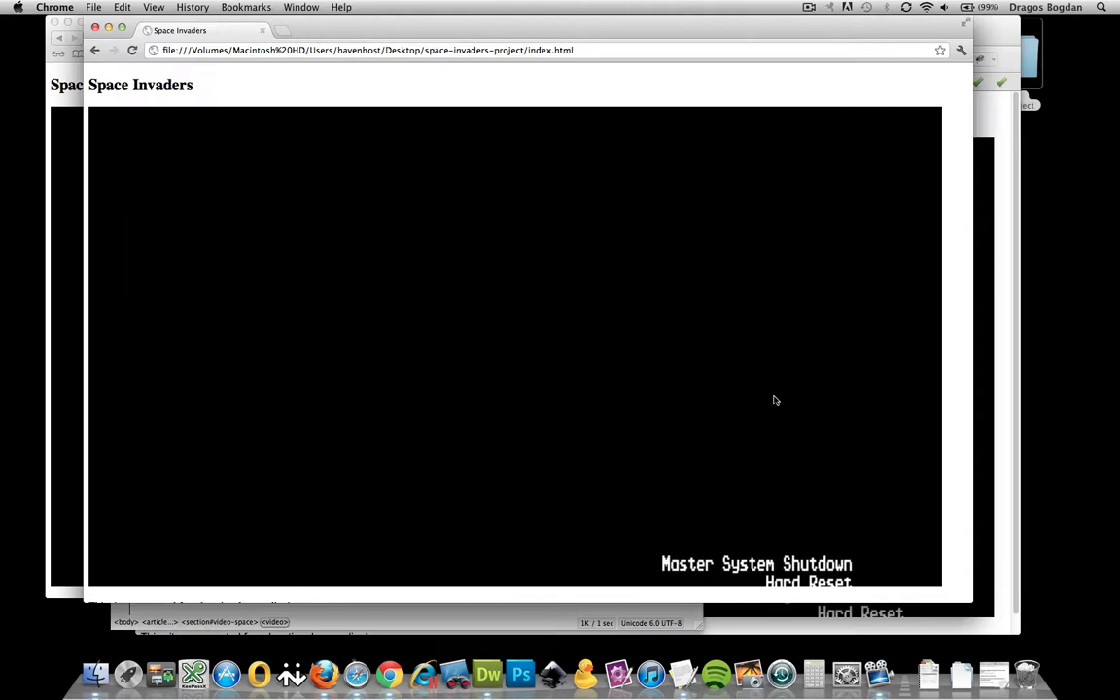
scroll("down", 3)
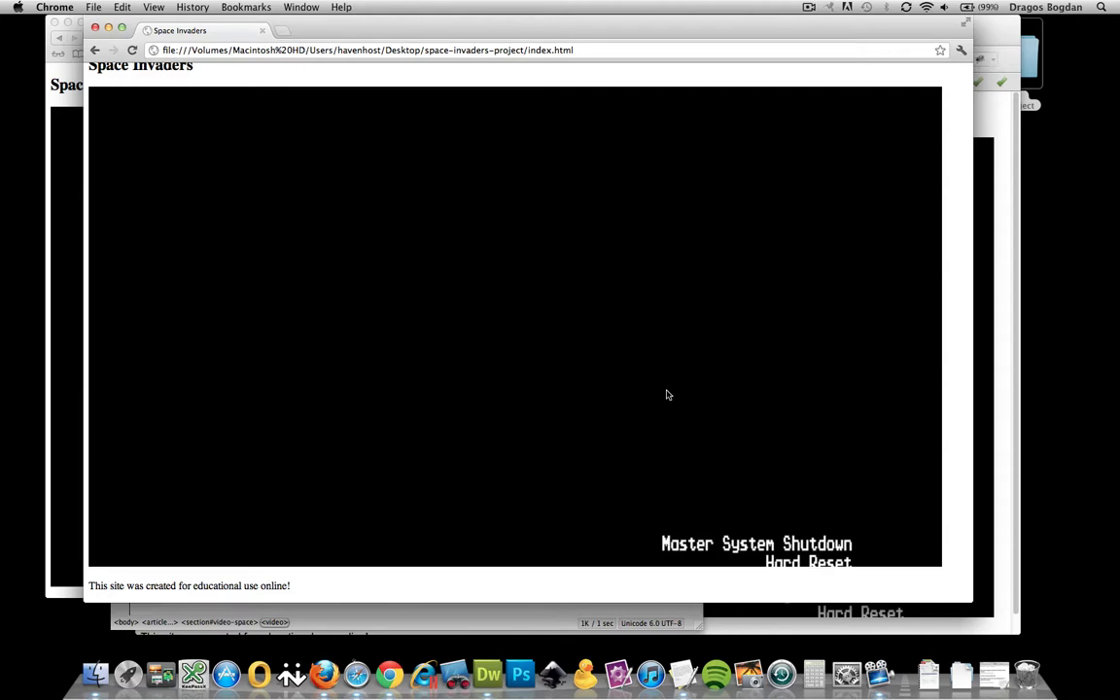
mouse_move(324, 673)
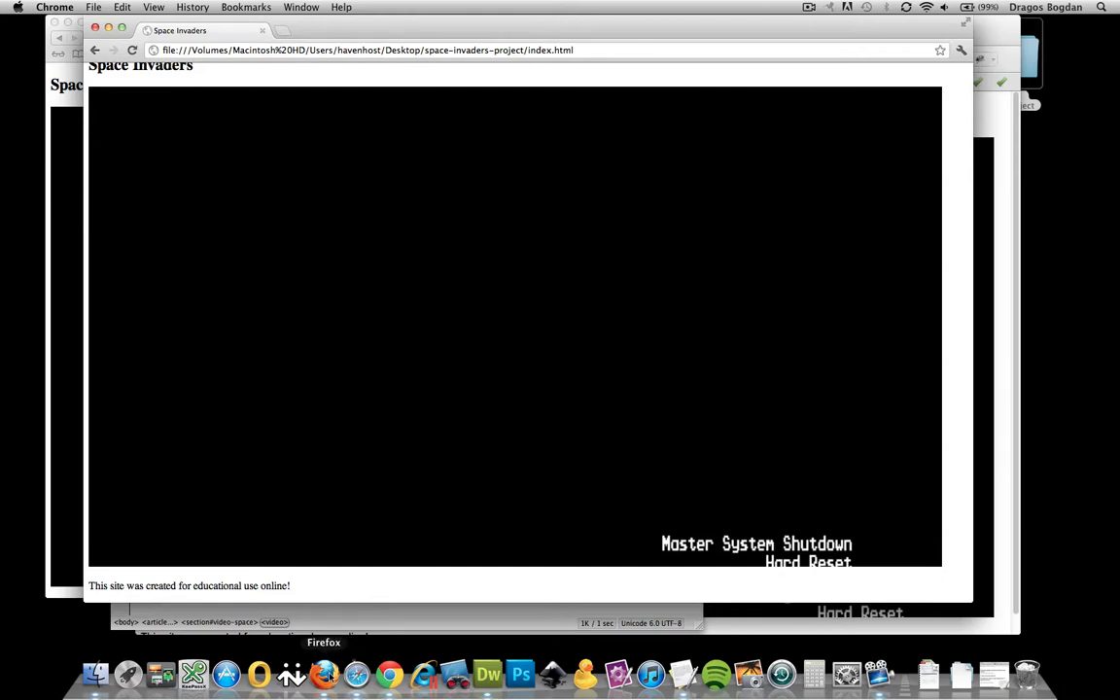
- Show the w3schools HTML5 video tag reference's Optional Attributes table in Firefox
left_click(324, 673)
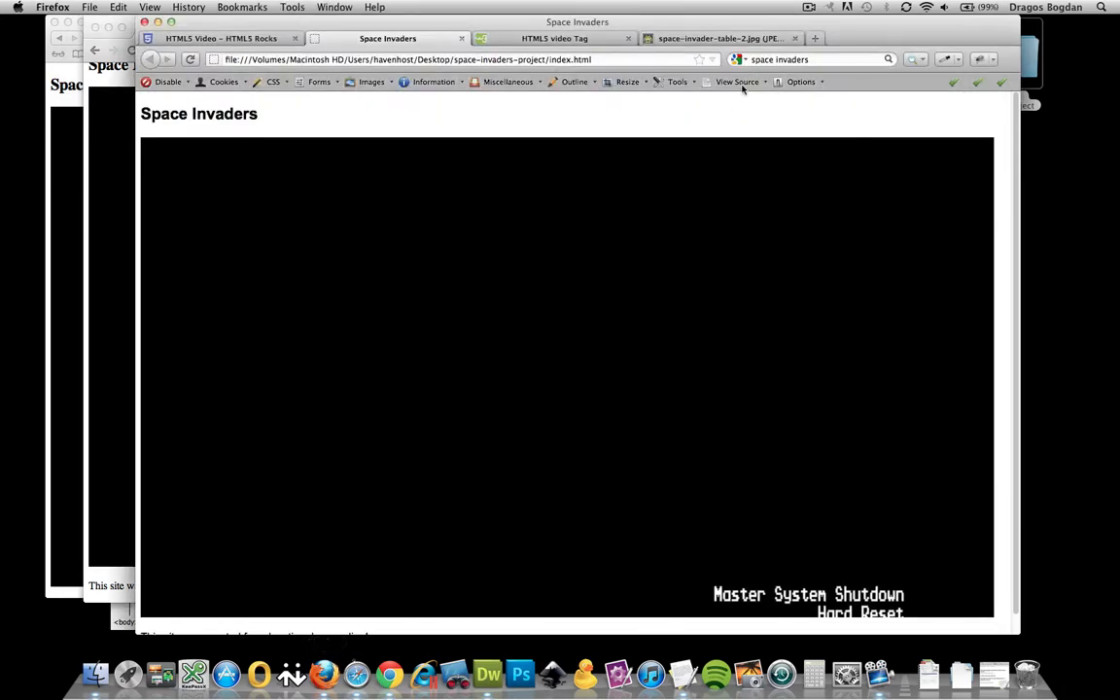
left_click(554, 38)
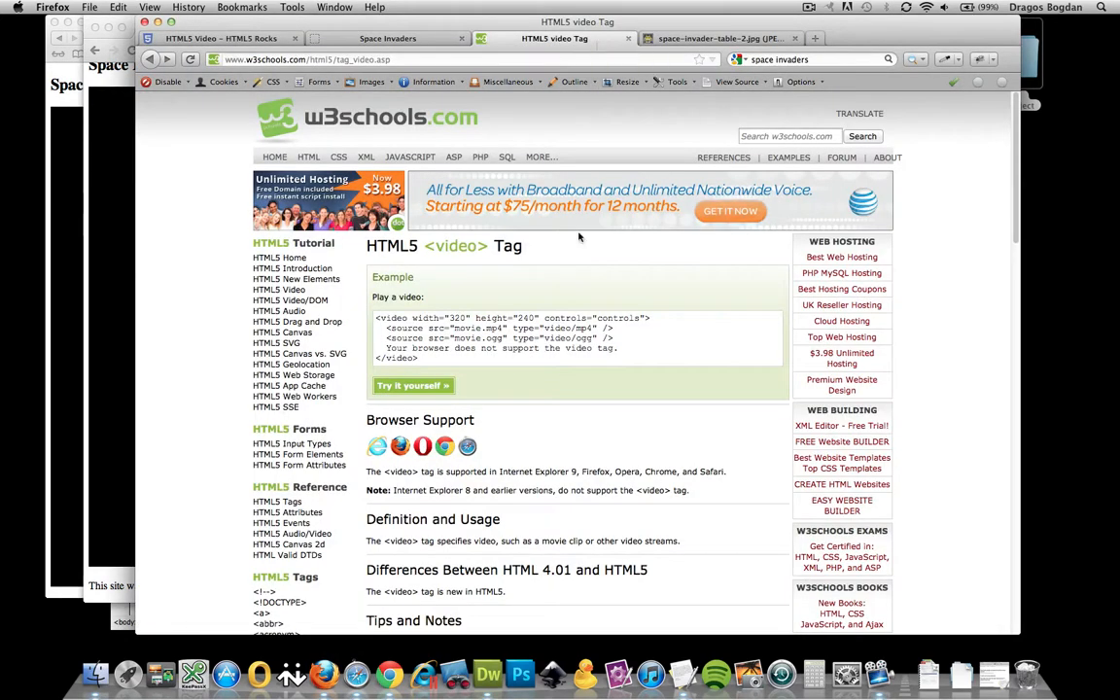
scroll("down", 3)
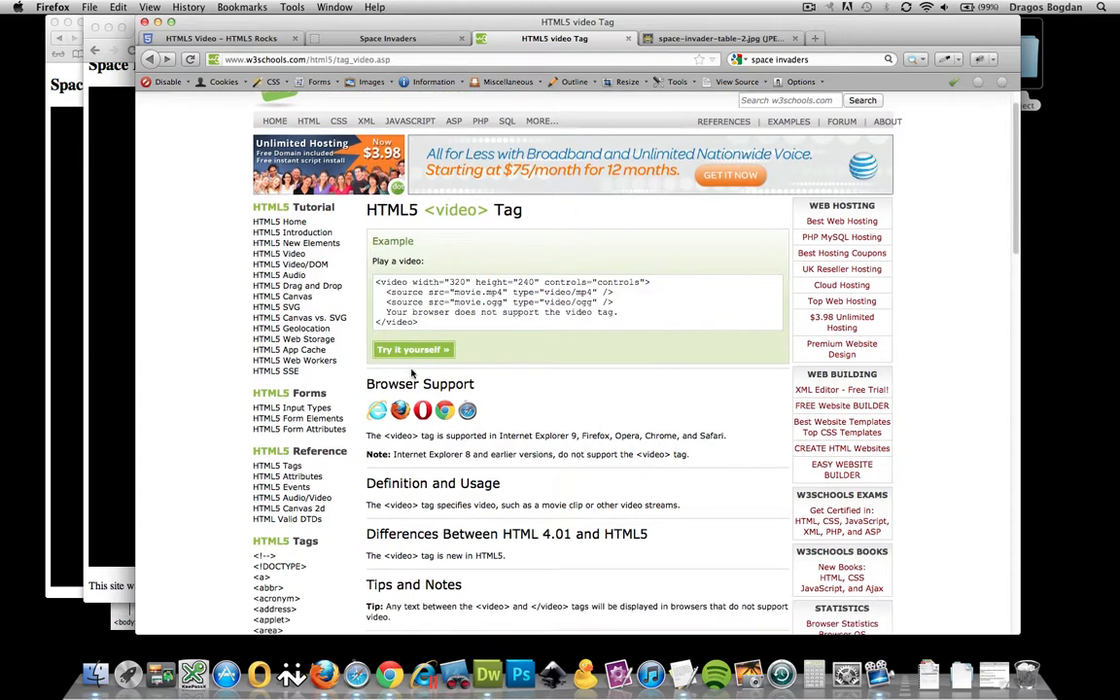
scroll("down", 3)
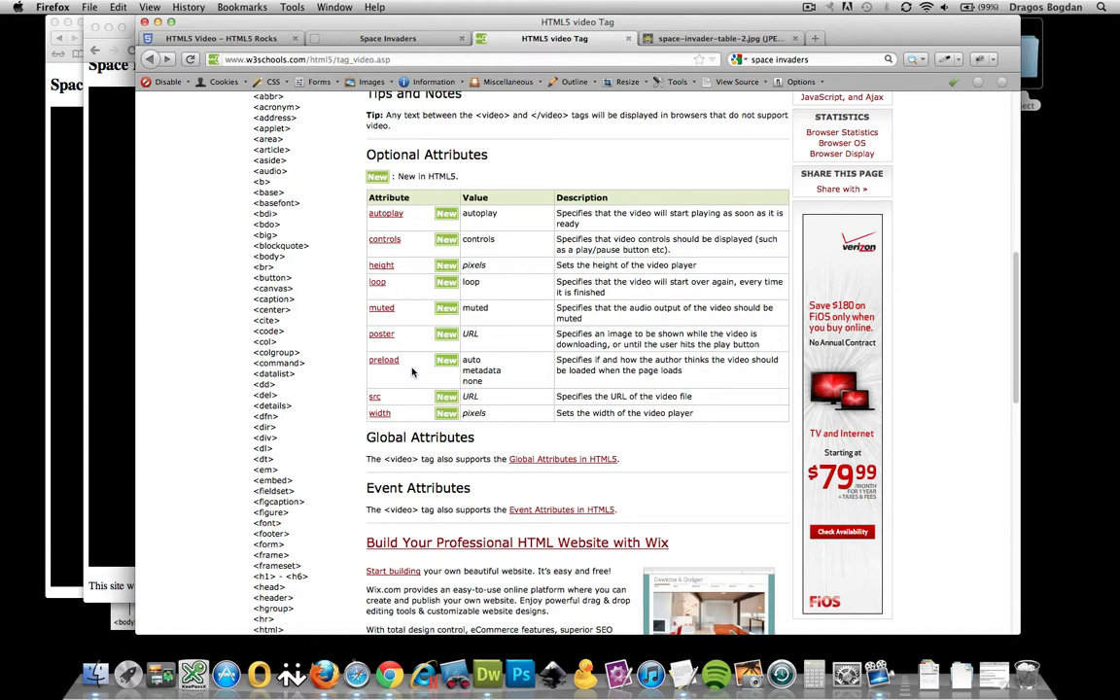
scroll("up", 3)
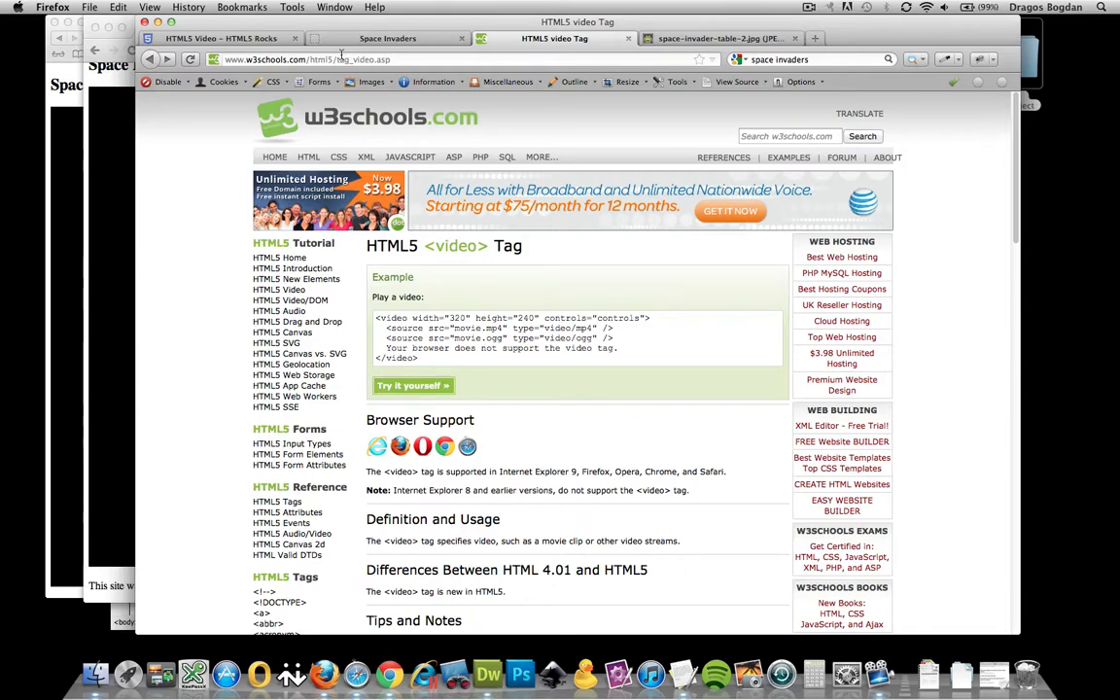
scroll("down", 3)
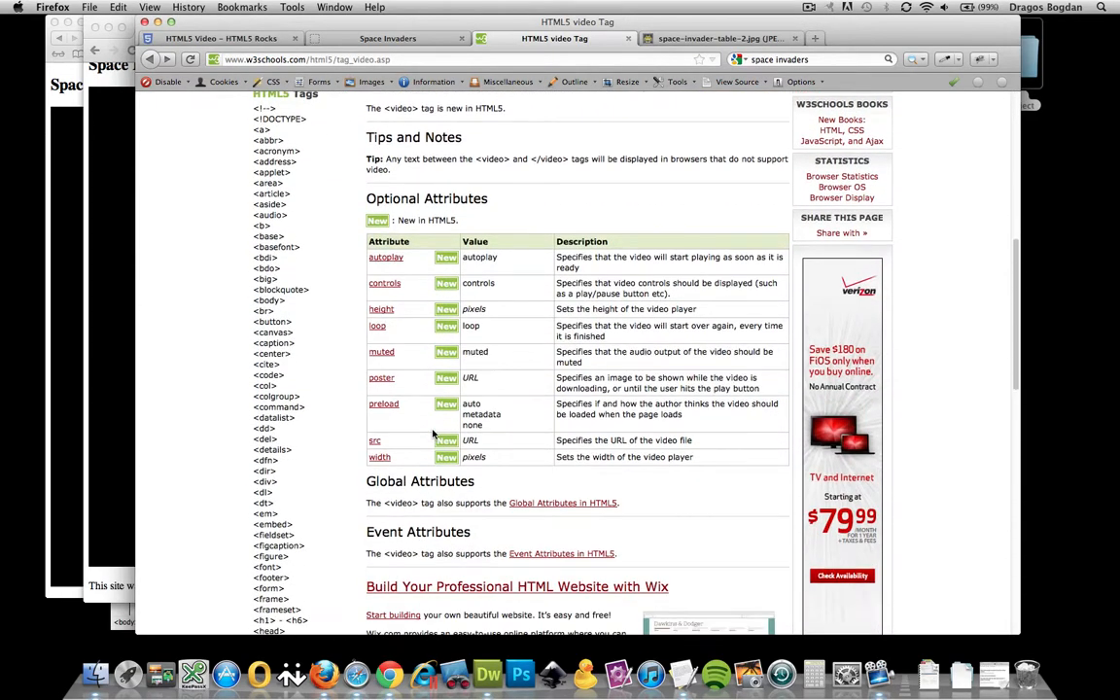
mouse_move(517, 434)
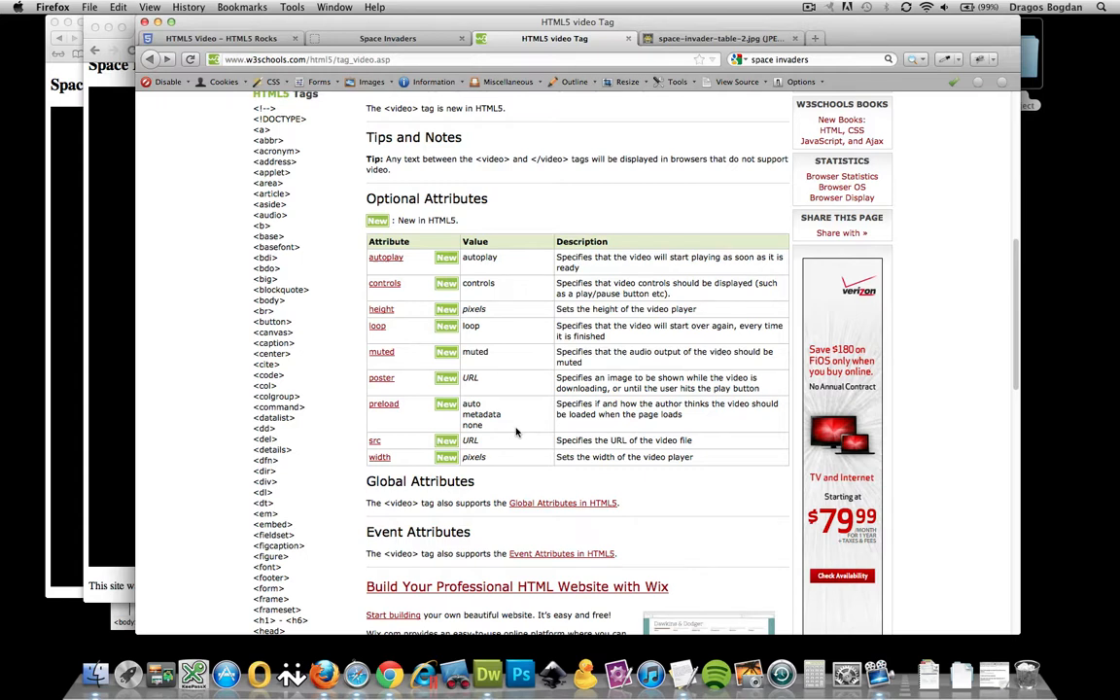
mouse_move(389, 283)
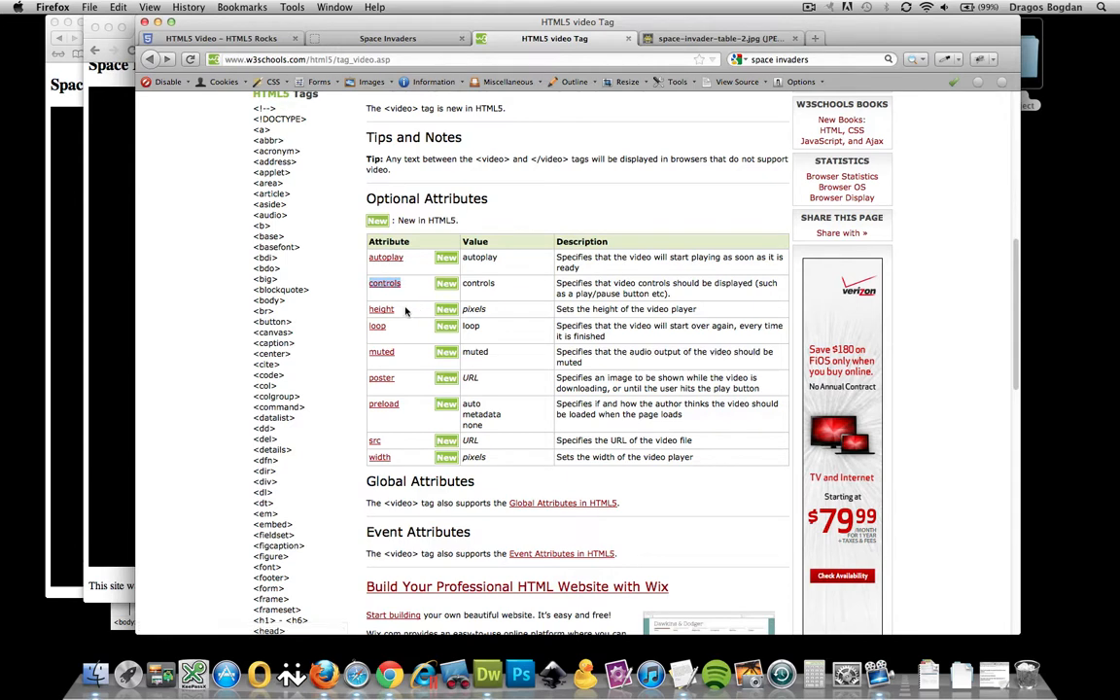
mouse_move(114, 327)
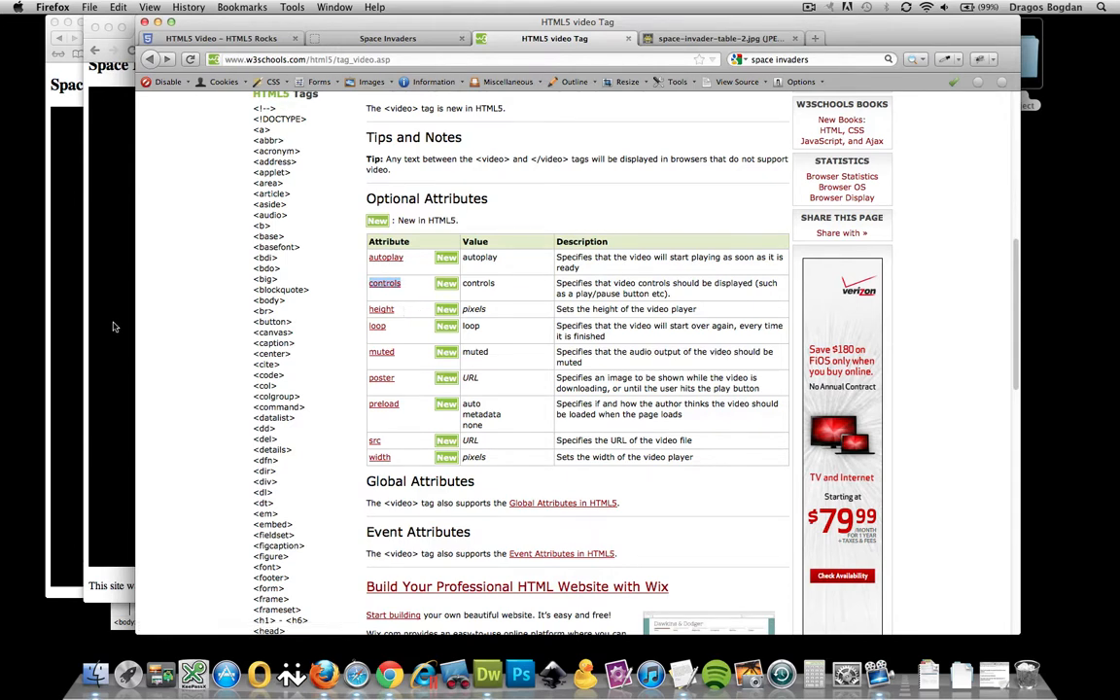
mouse_move(281, 289)
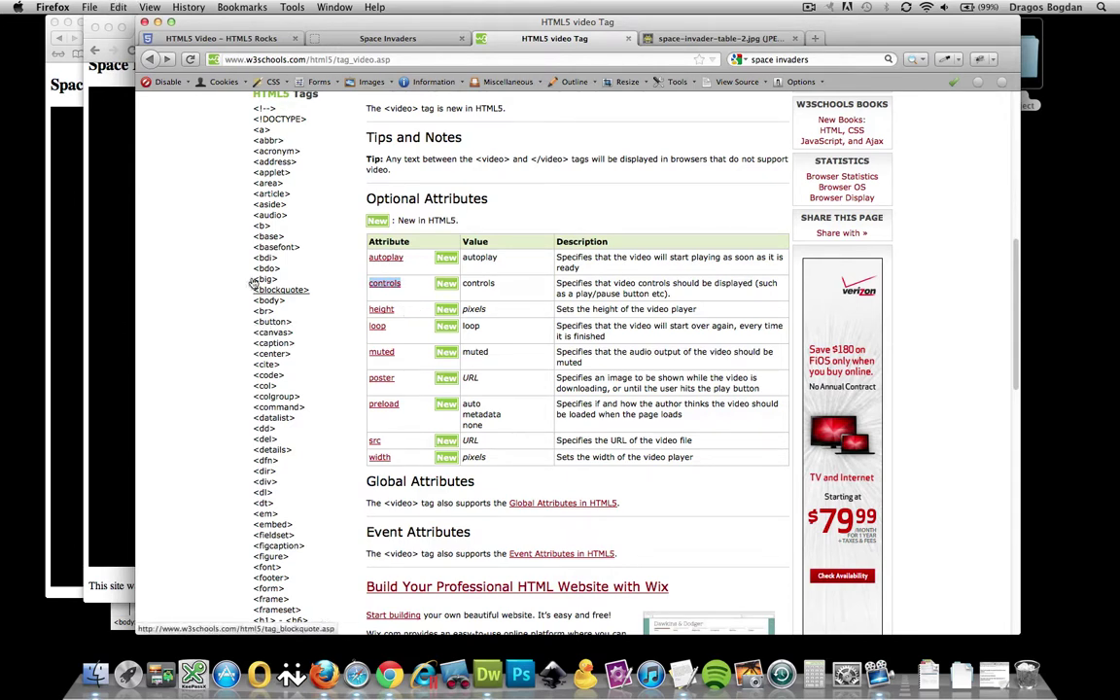
mouse_move(487, 673)
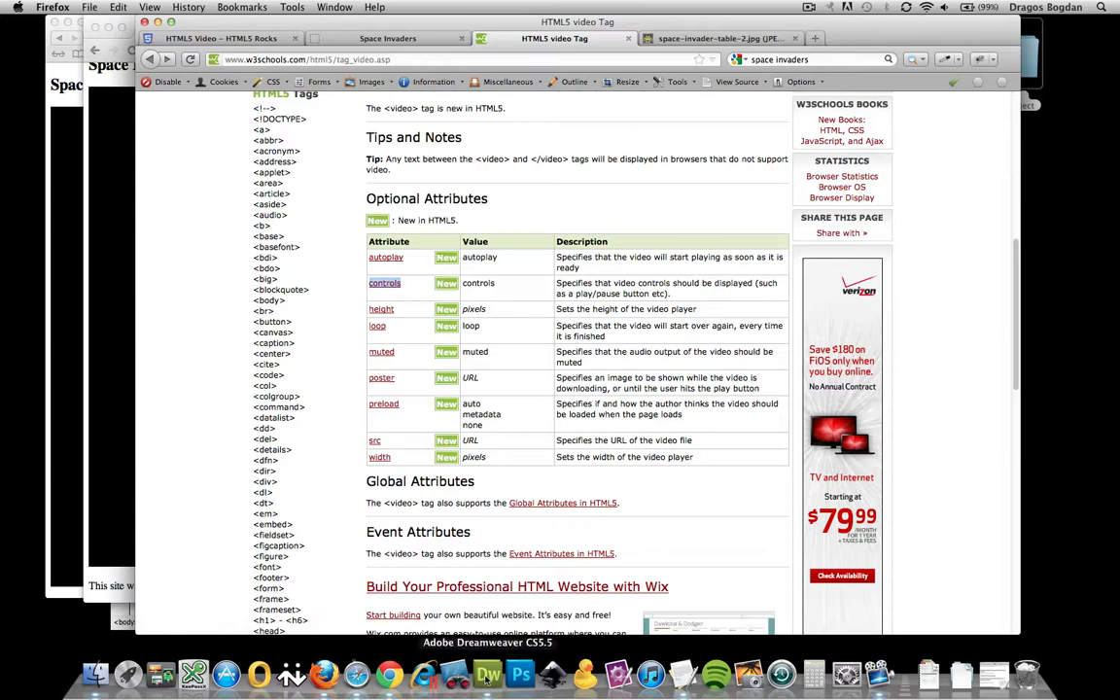
- Add the 'controls' attribute to the video tag and preview the page in Chrome
left_click(487, 673)
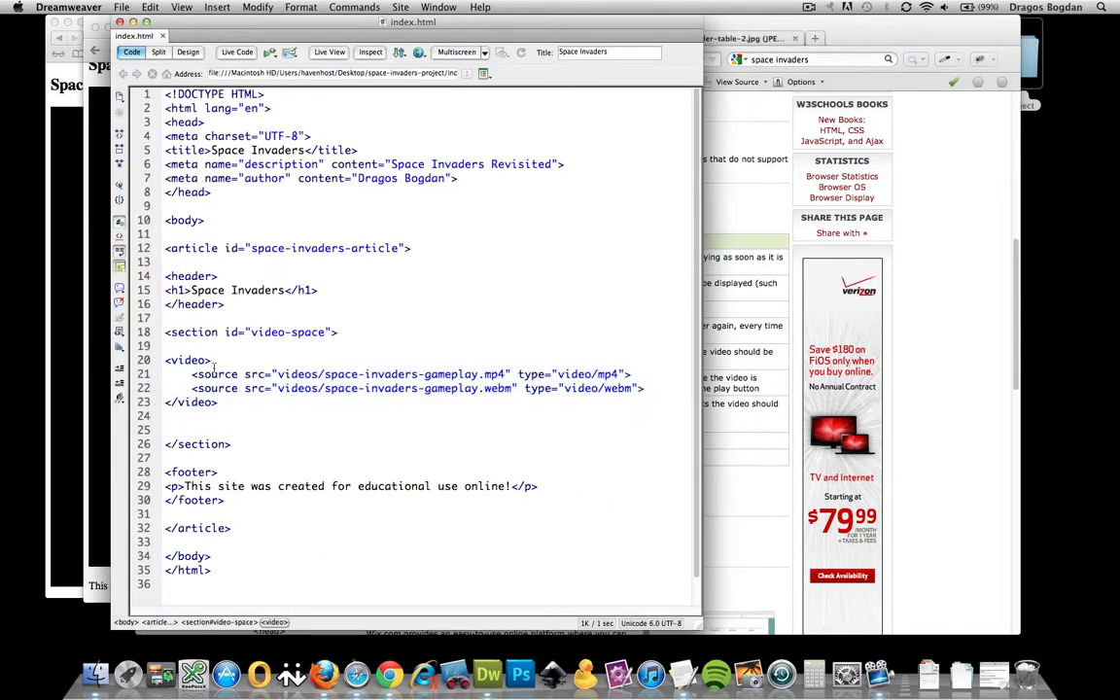
type("controls")
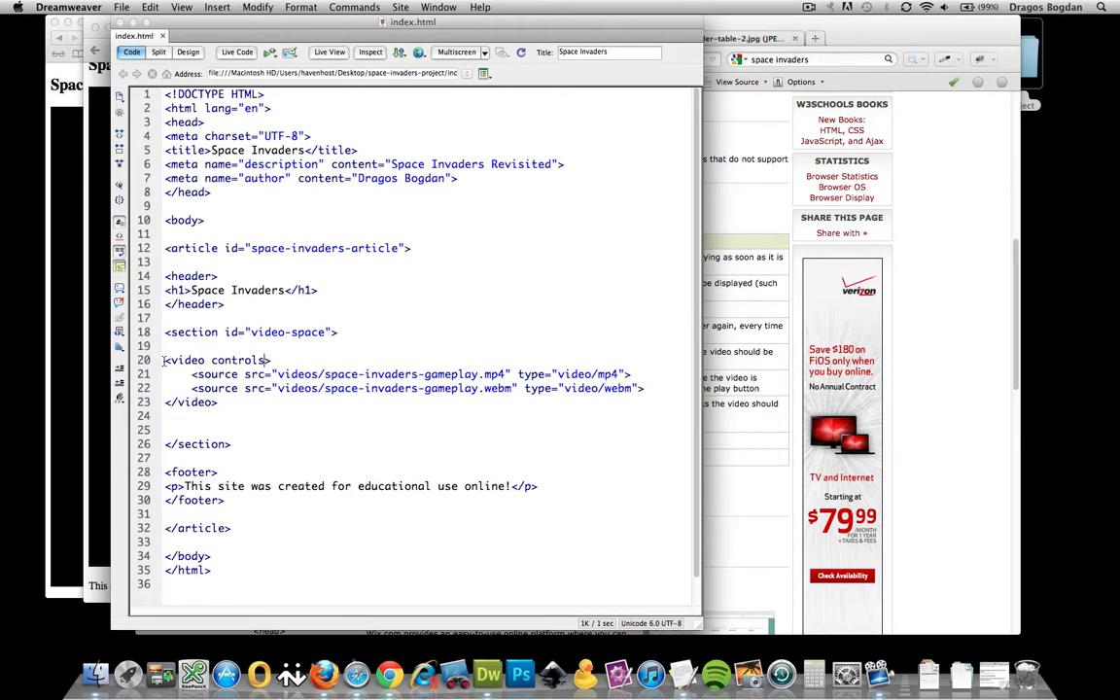
left_click(388, 671)
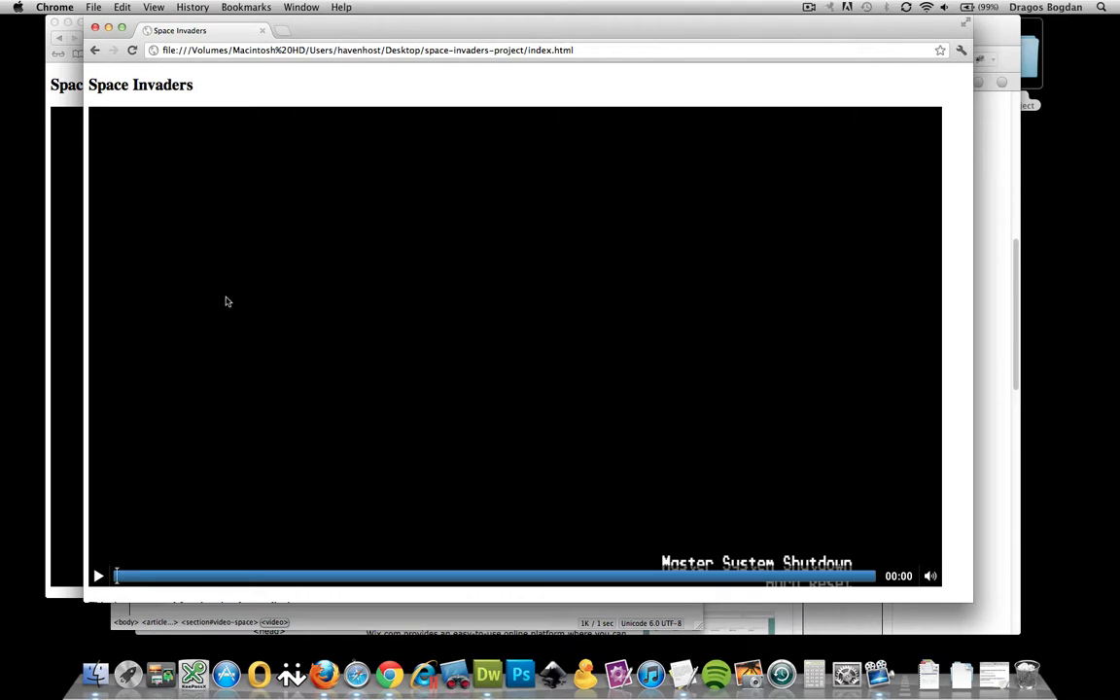
mouse_move(268, 339)
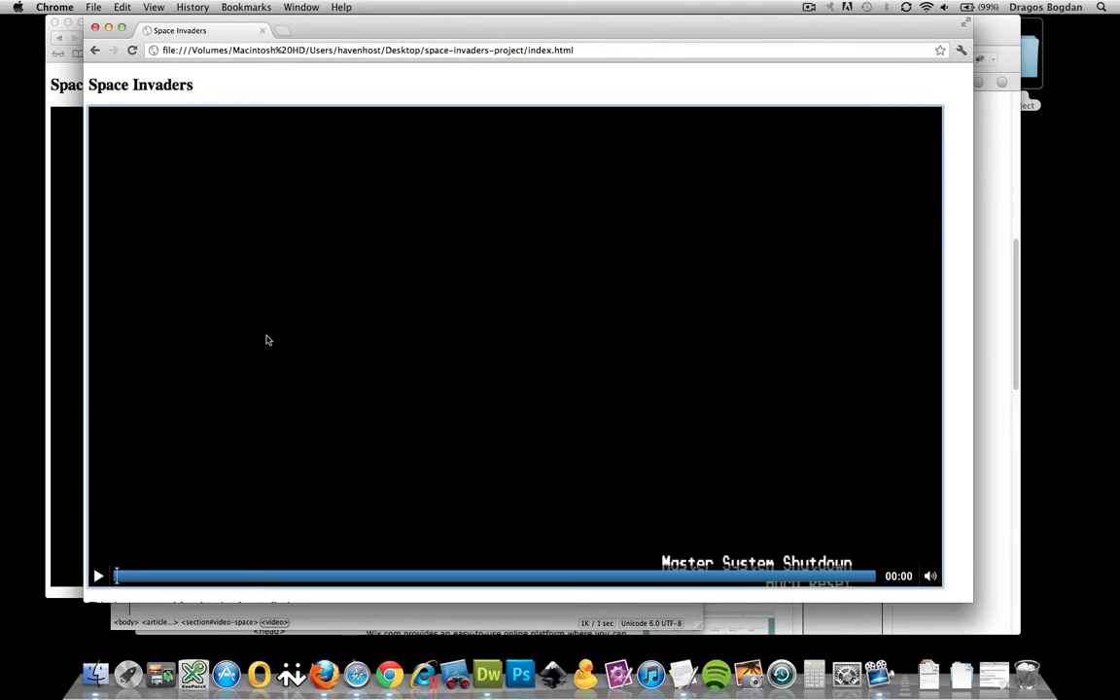
- Play the Space Invaders video and pause it at about three seconds
left_click(97, 575)
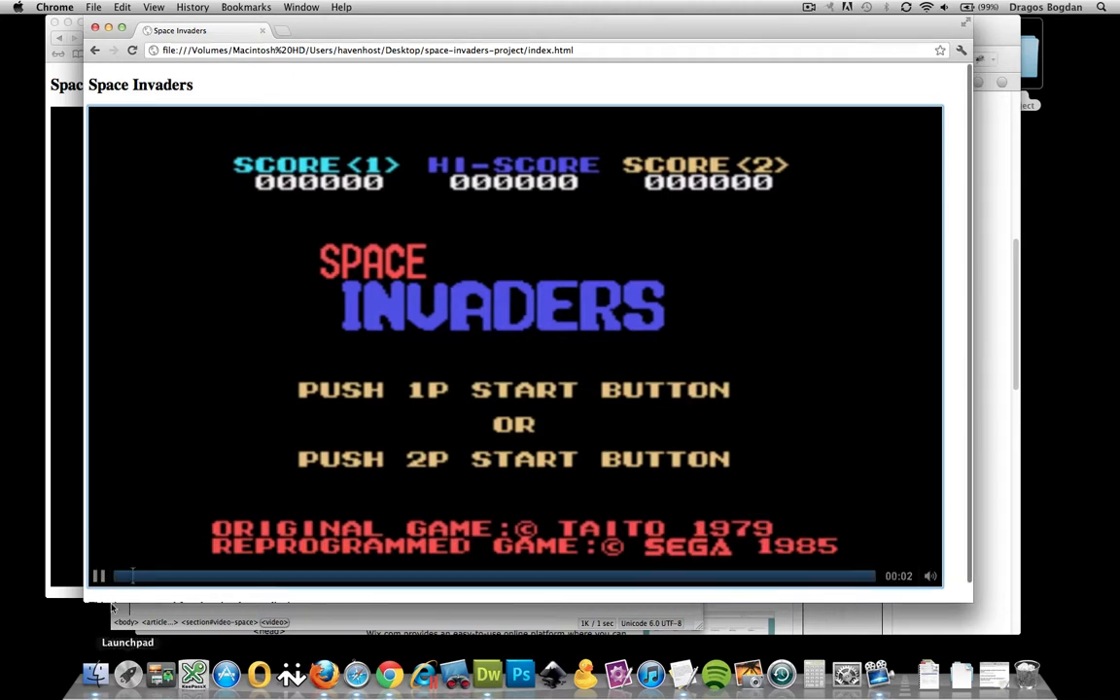
left_click(98, 576)
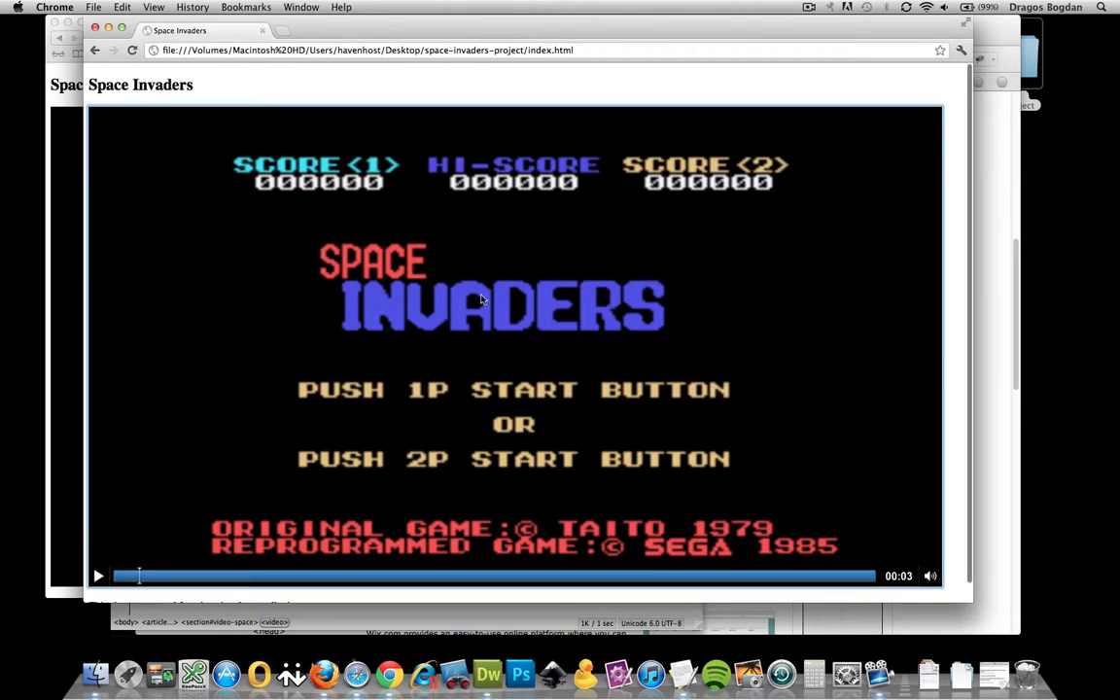
mouse_move(969, 522)
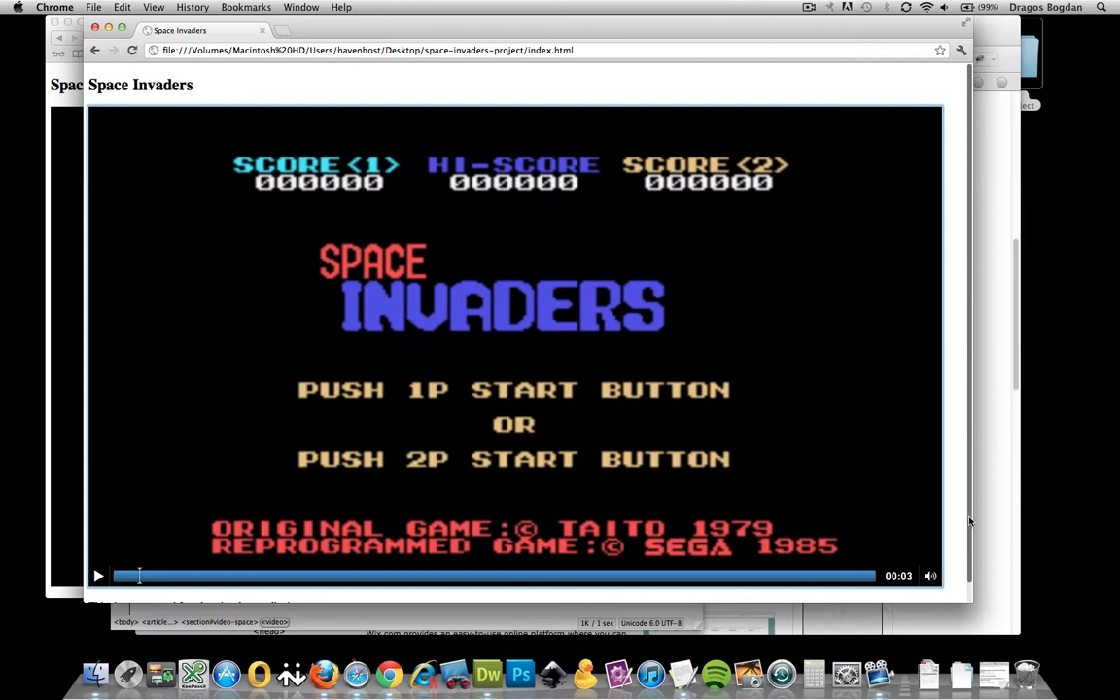
mouse_move(231, 522)
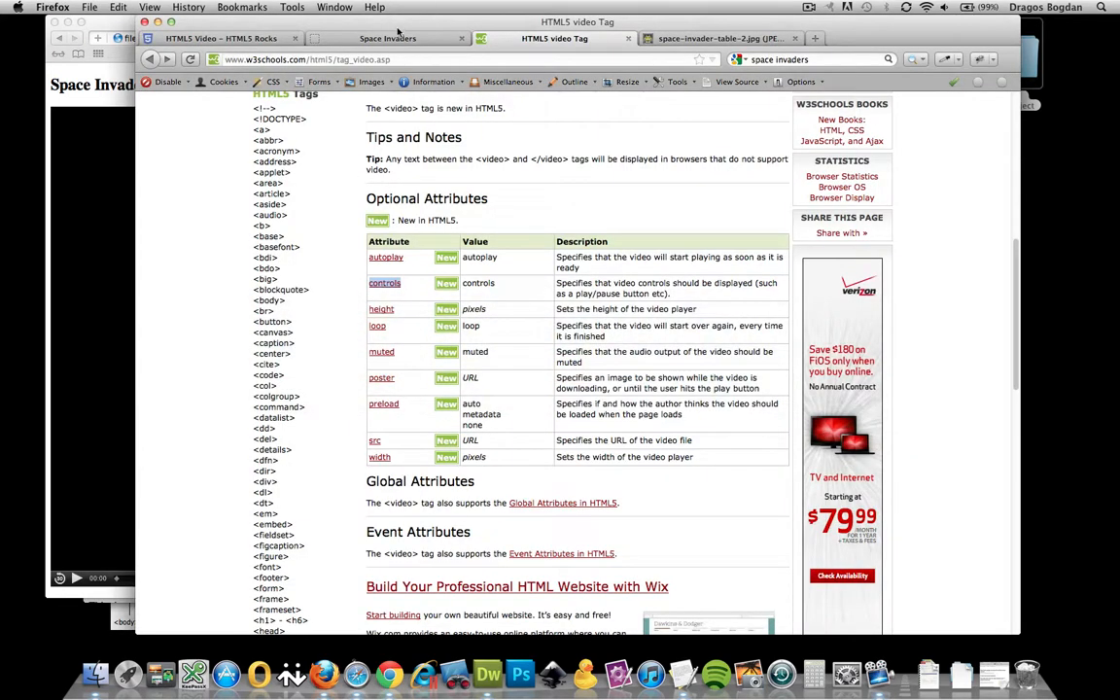
- Switch to Firefox's Space Invaders tab showing the video with playback controls
left_click(387, 38)
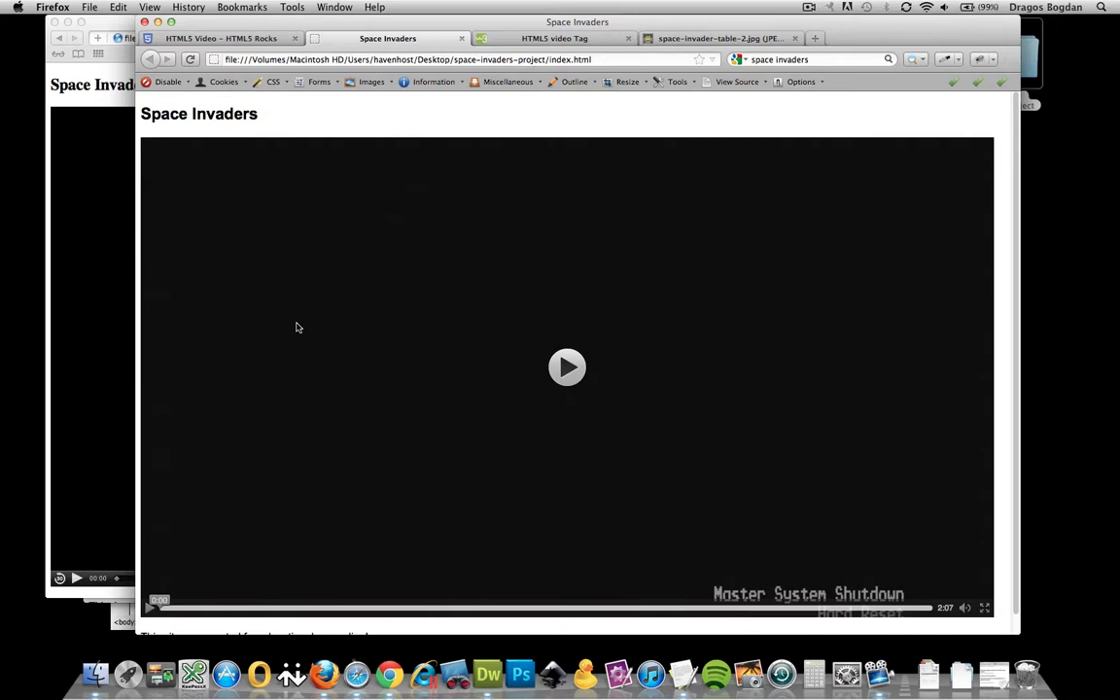
mouse_move(150, 609)
type("html5 player")
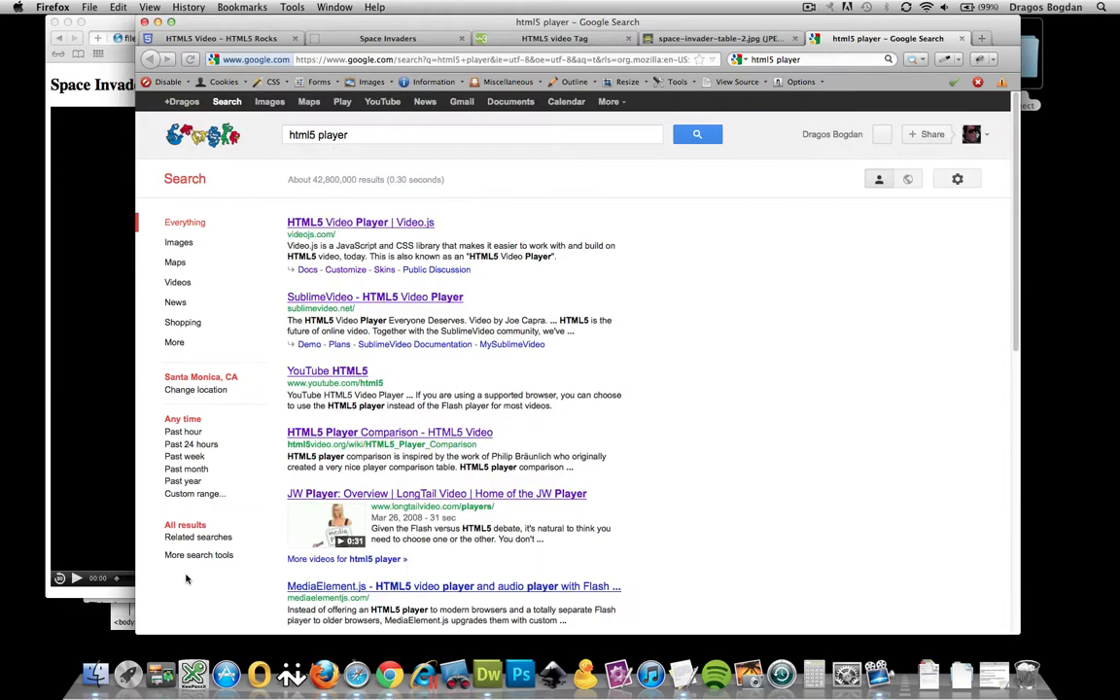
- Scroll through the 'html5 player' results, such as Video.js and SublimeVideo
scroll("down", 3)
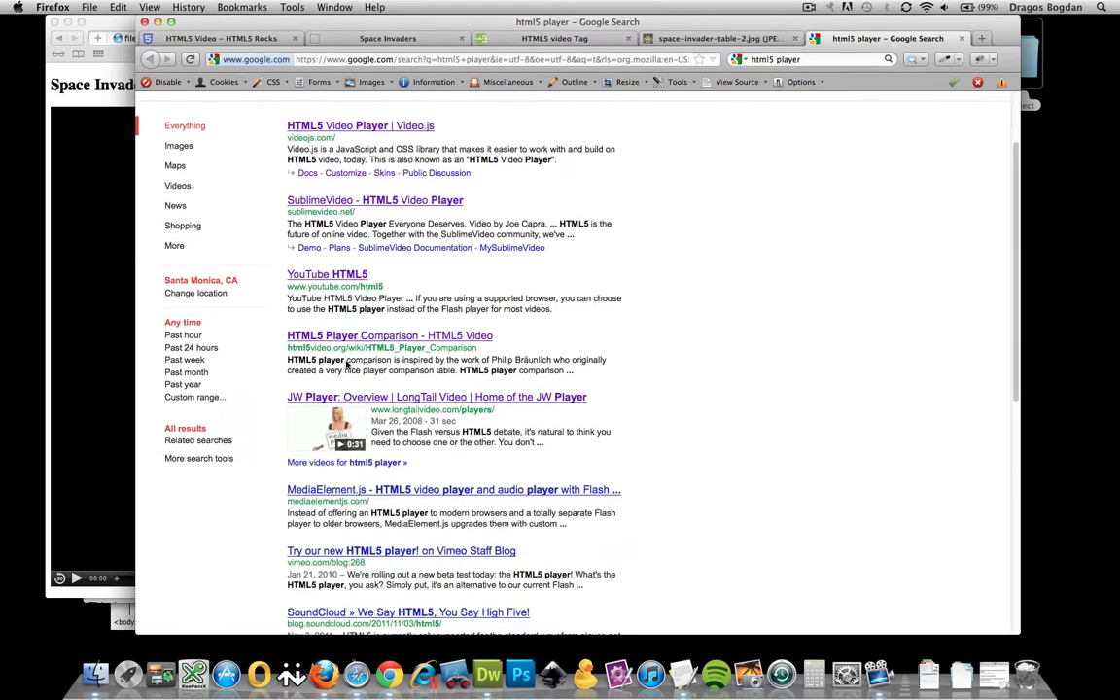
scroll("down", 3)
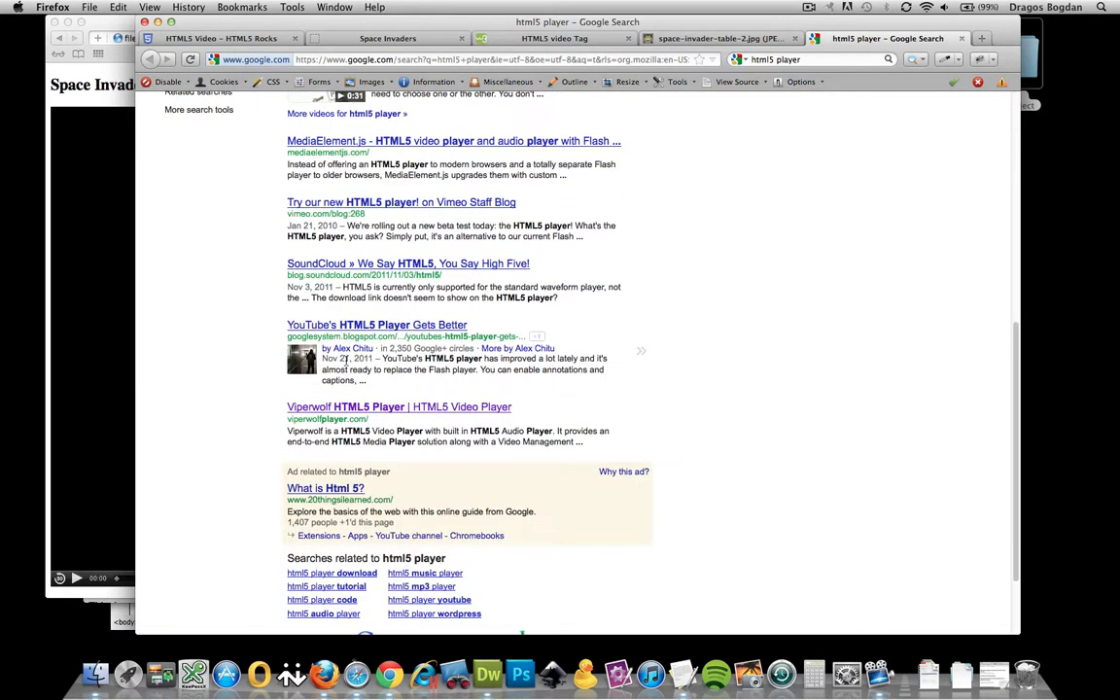
scroll("up", 3)
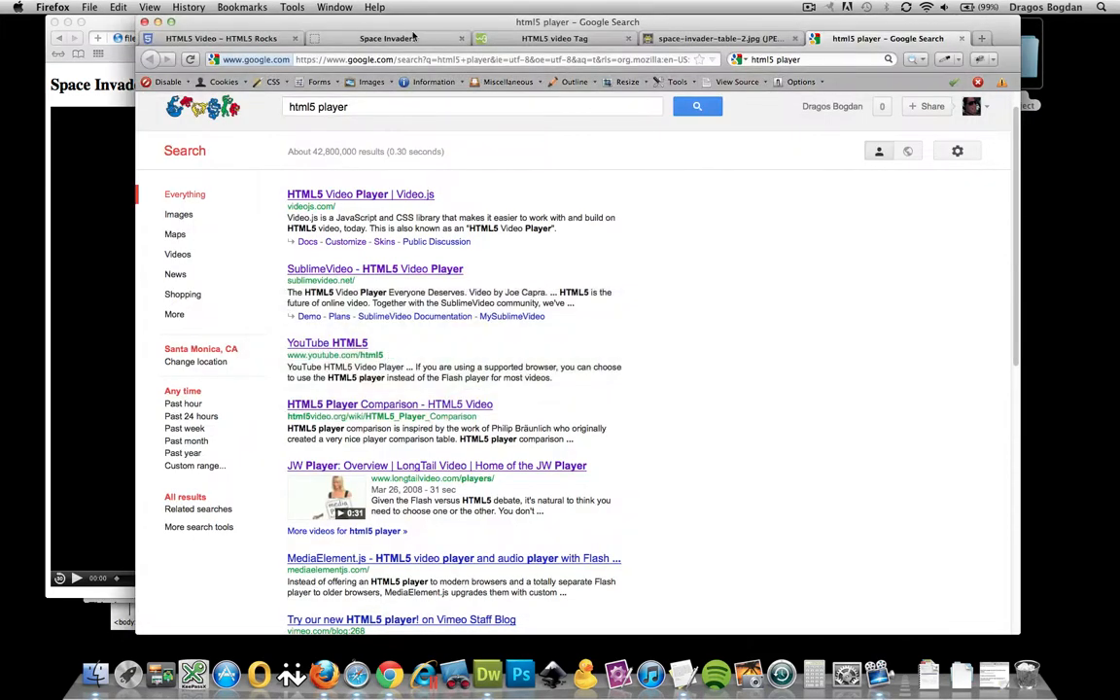
- Return to the w3schools HTML5 video Tag tab listing controls, autoplay and poster
left_click(554, 37)
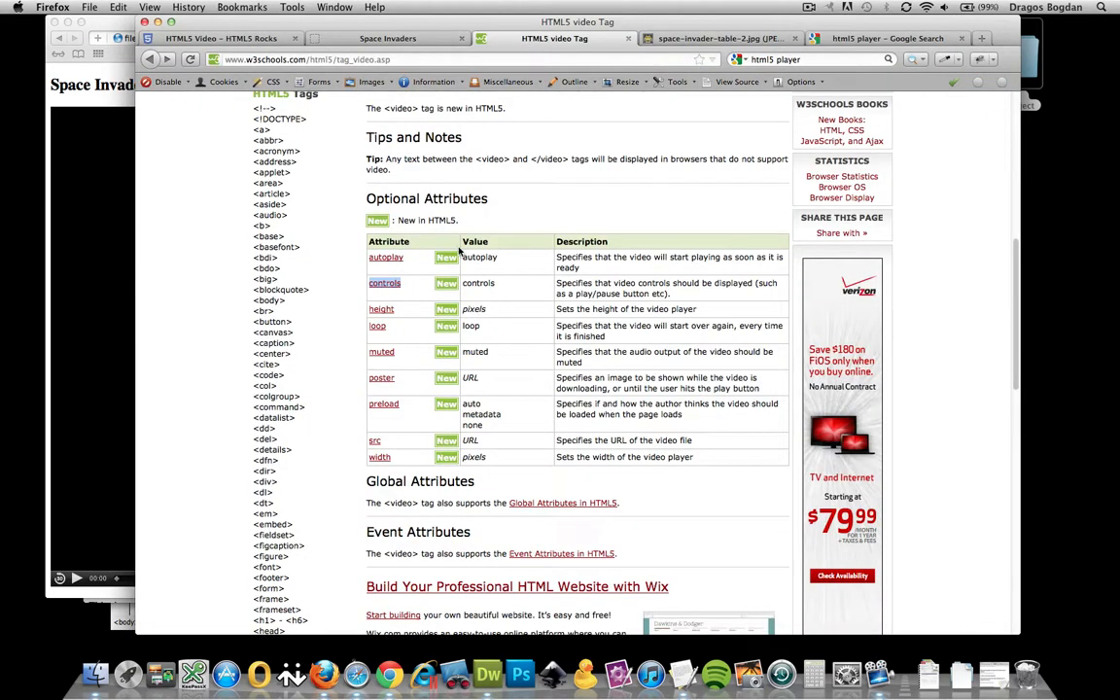
mouse_move(386, 256)
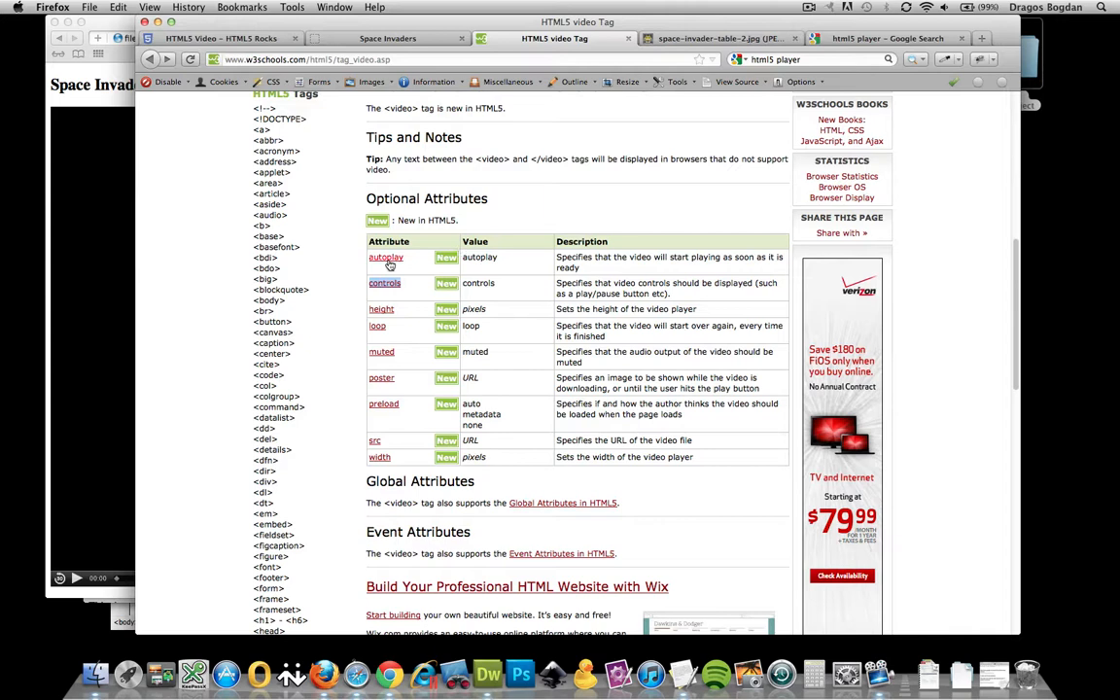
mouse_move(386, 257)
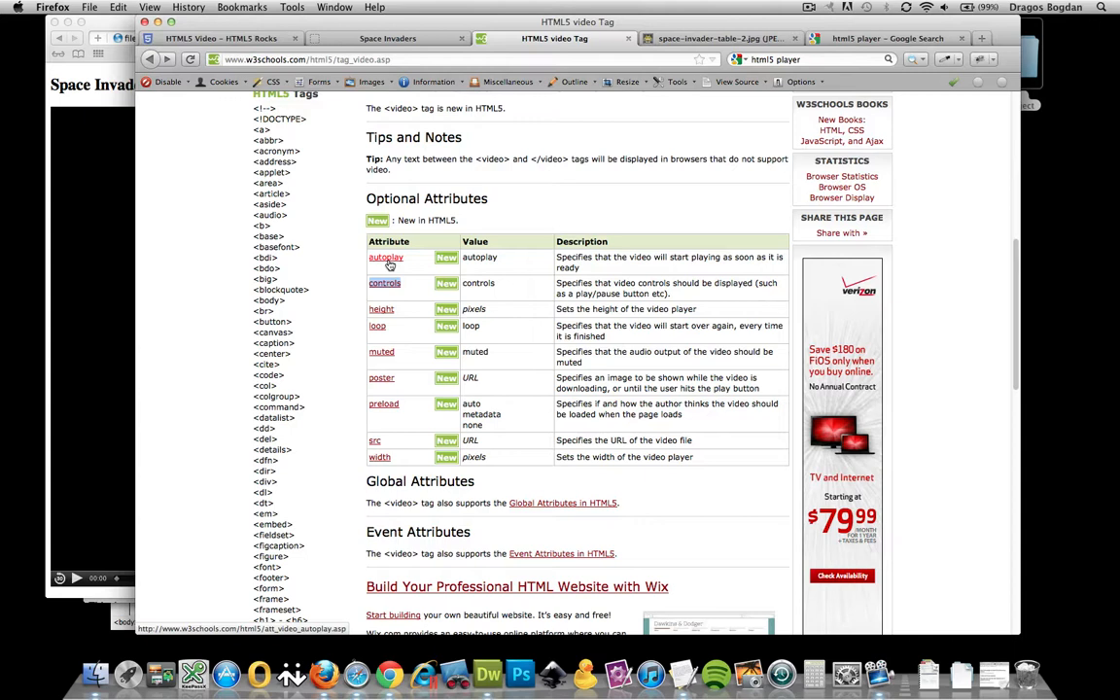
mouse_move(430, 257)
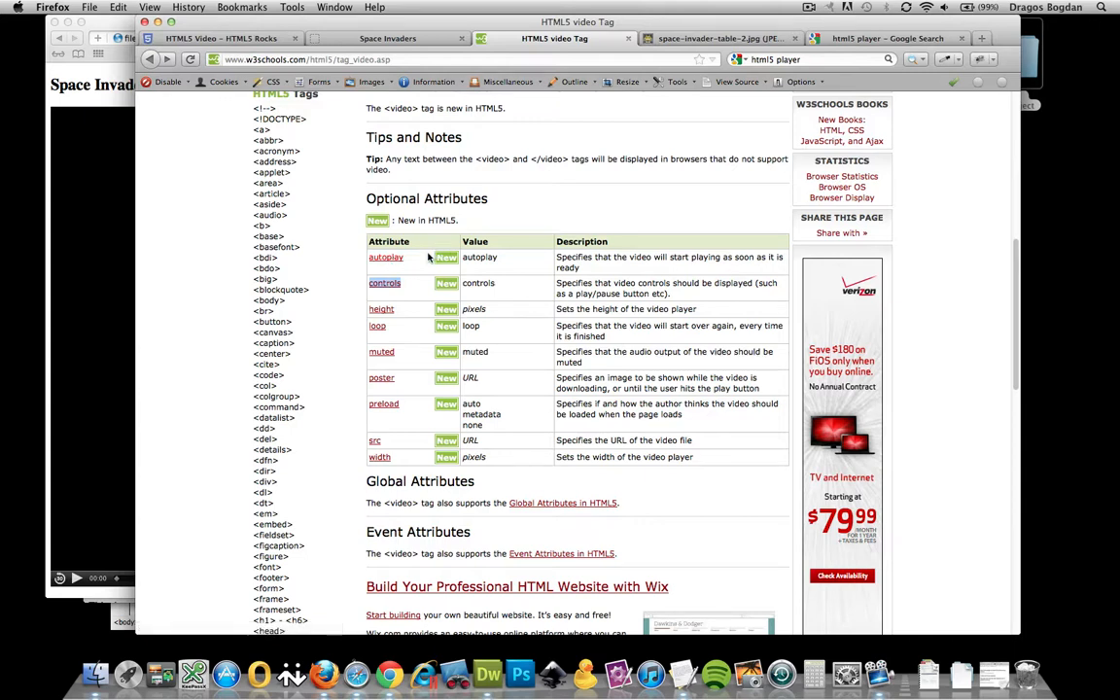
mouse_move(386, 257)
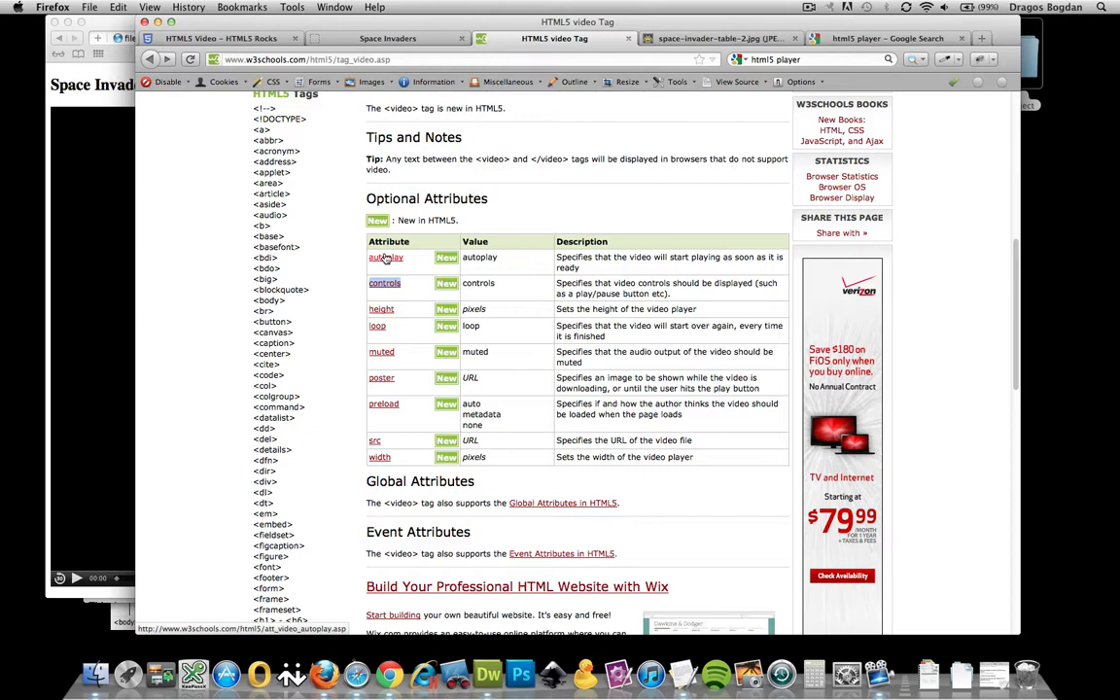
mouse_move(434, 311)
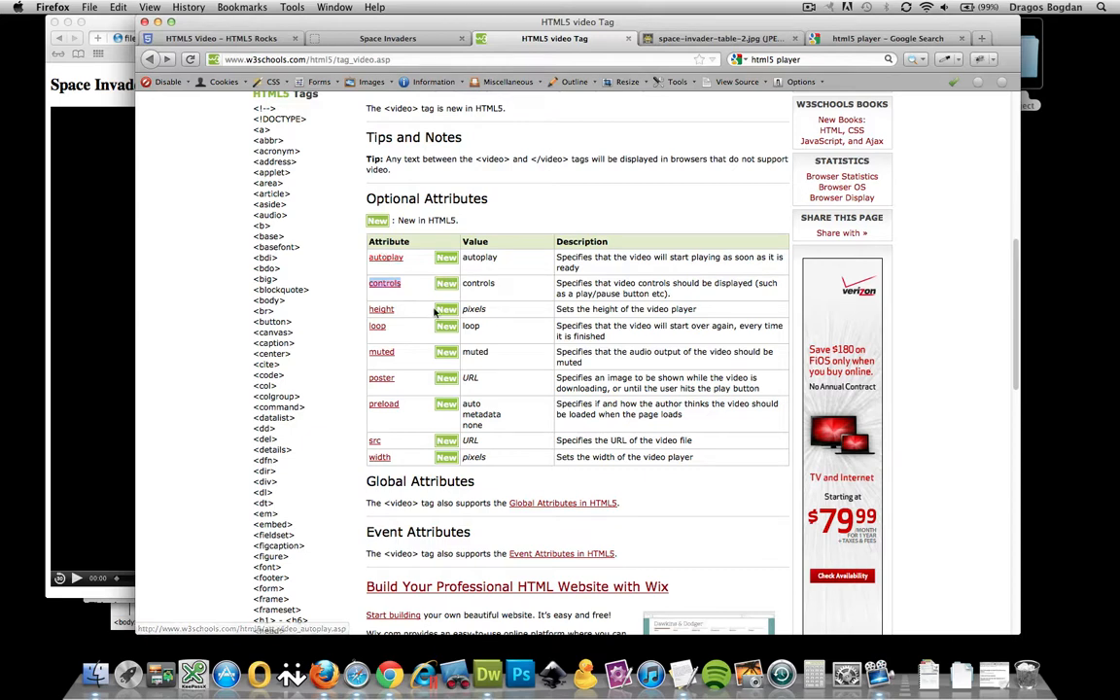
mouse_move(385, 283)
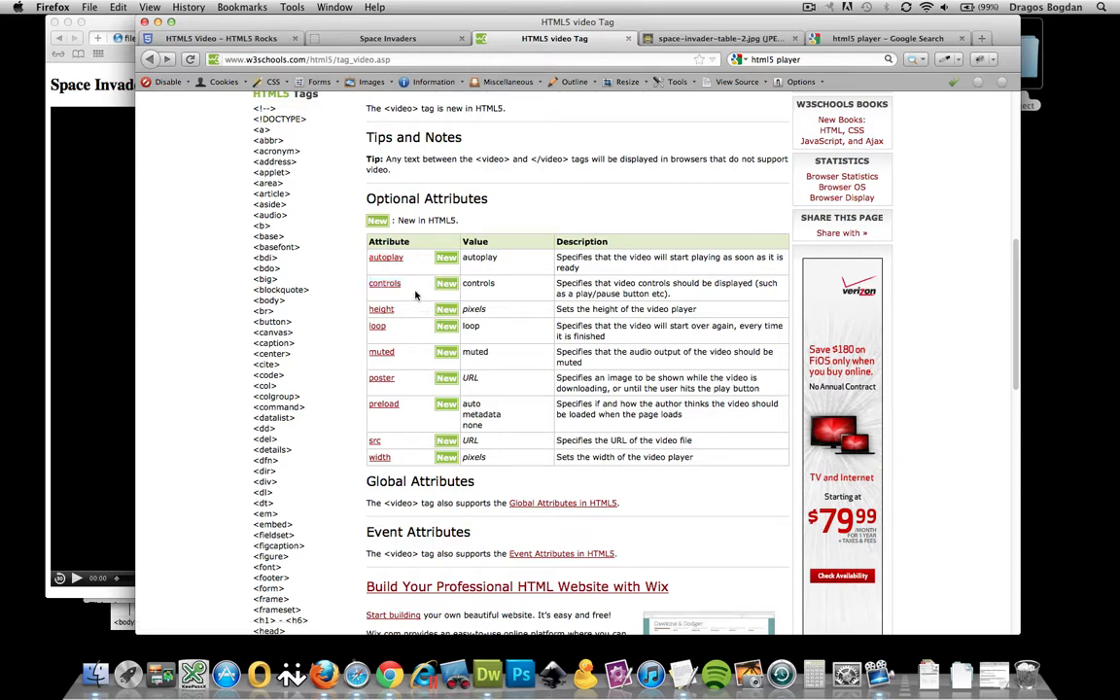
mouse_move(386, 256)
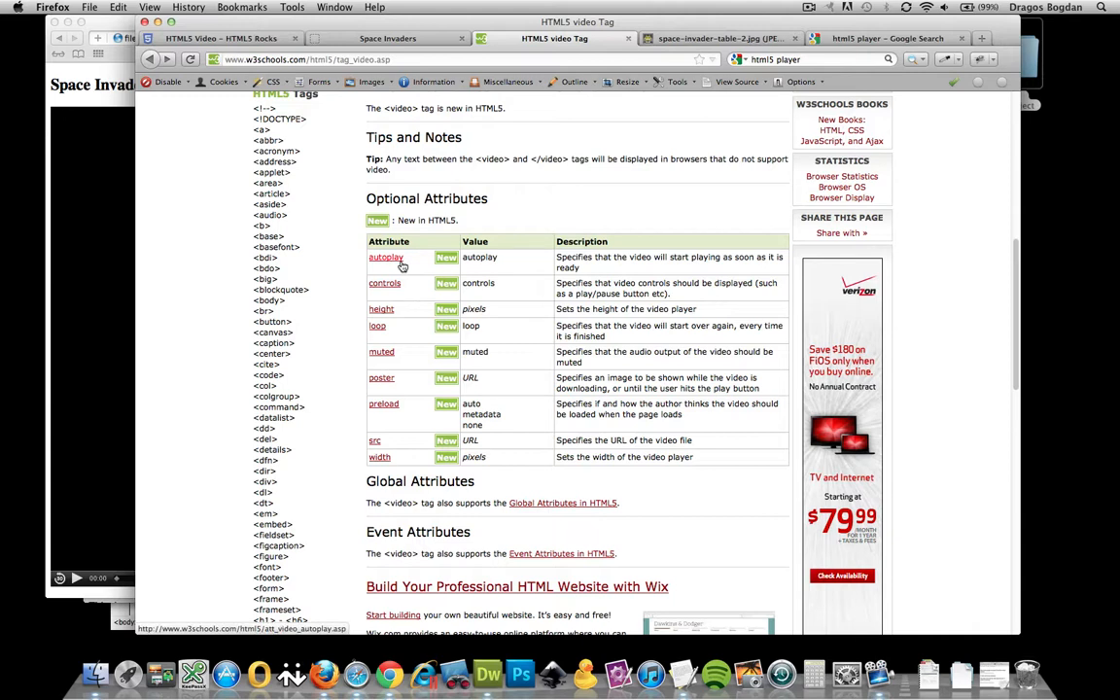
mouse_move(381, 352)
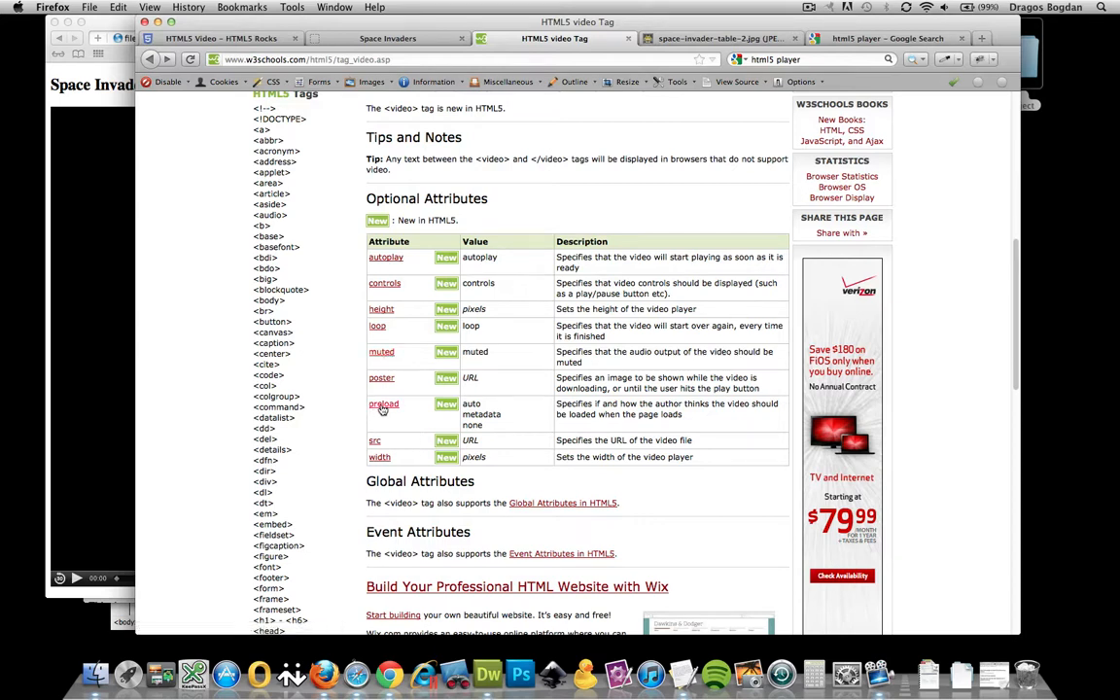
mouse_move(382, 403)
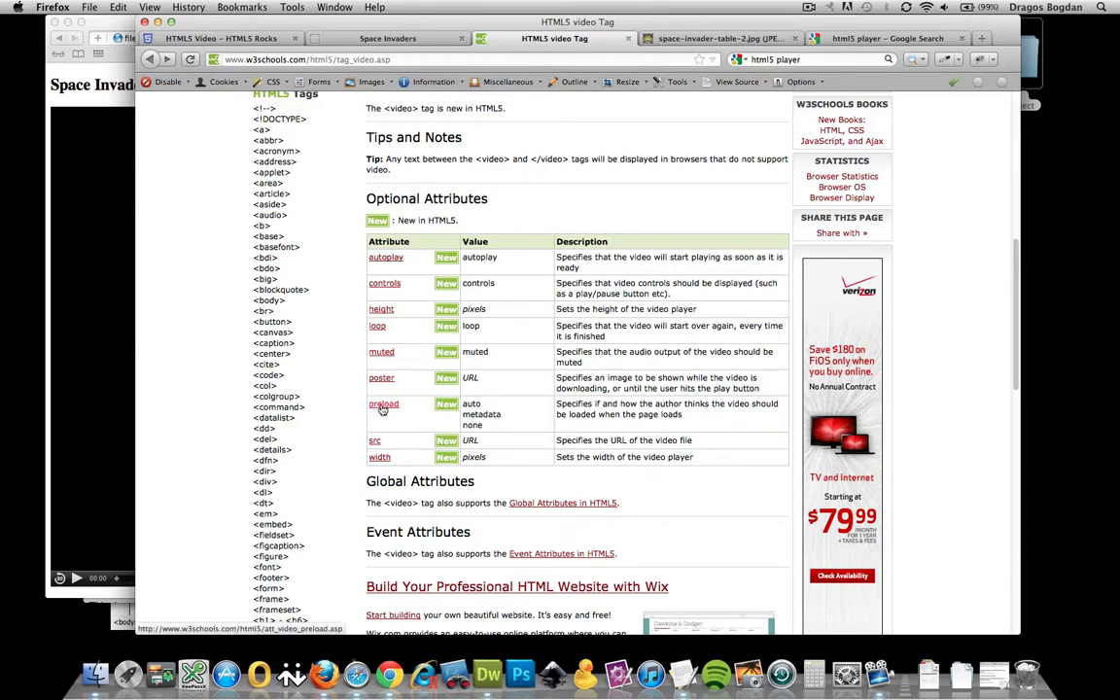
mouse_move(381, 407)
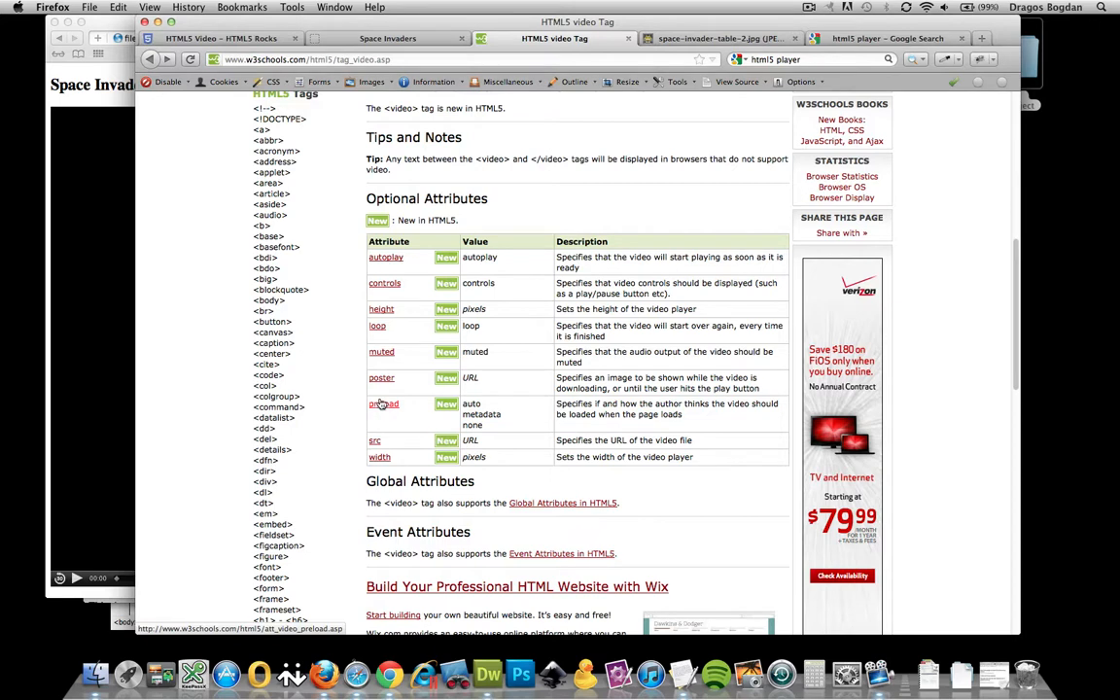
mouse_move(383, 404)
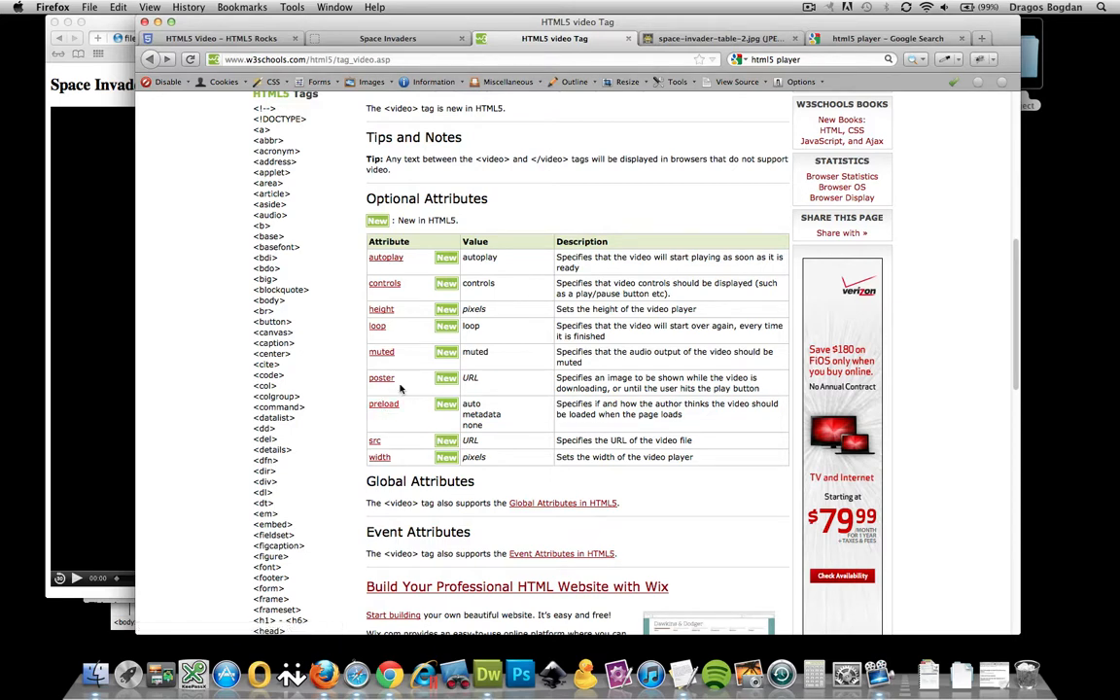
mouse_move(375, 443)
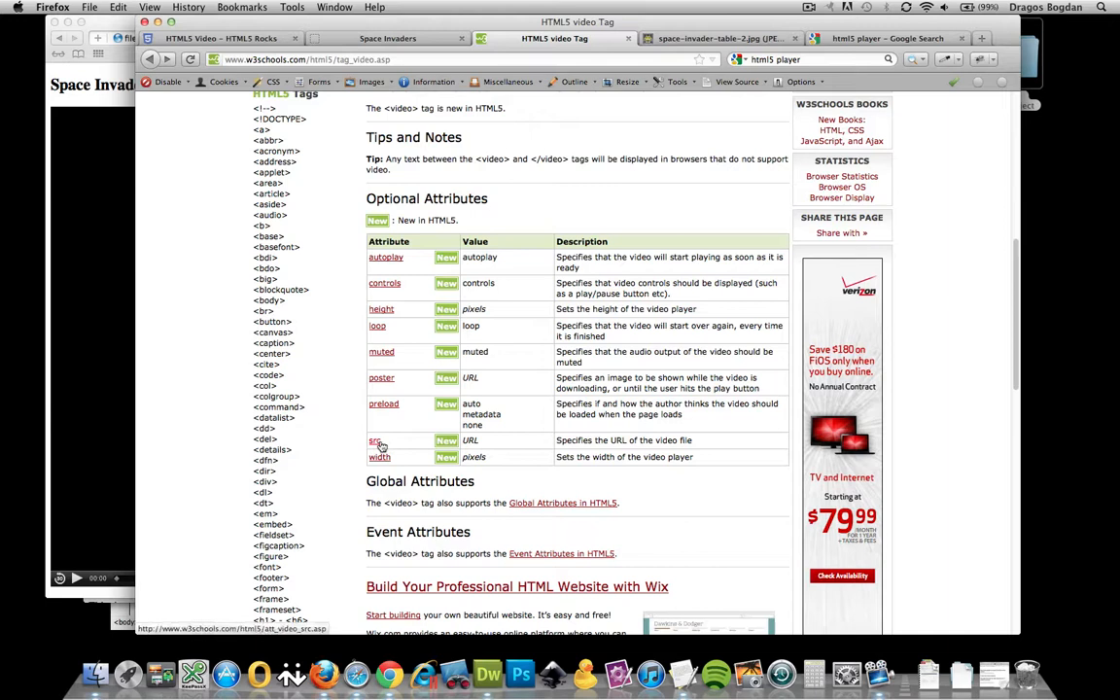
mouse_move(433, 323)
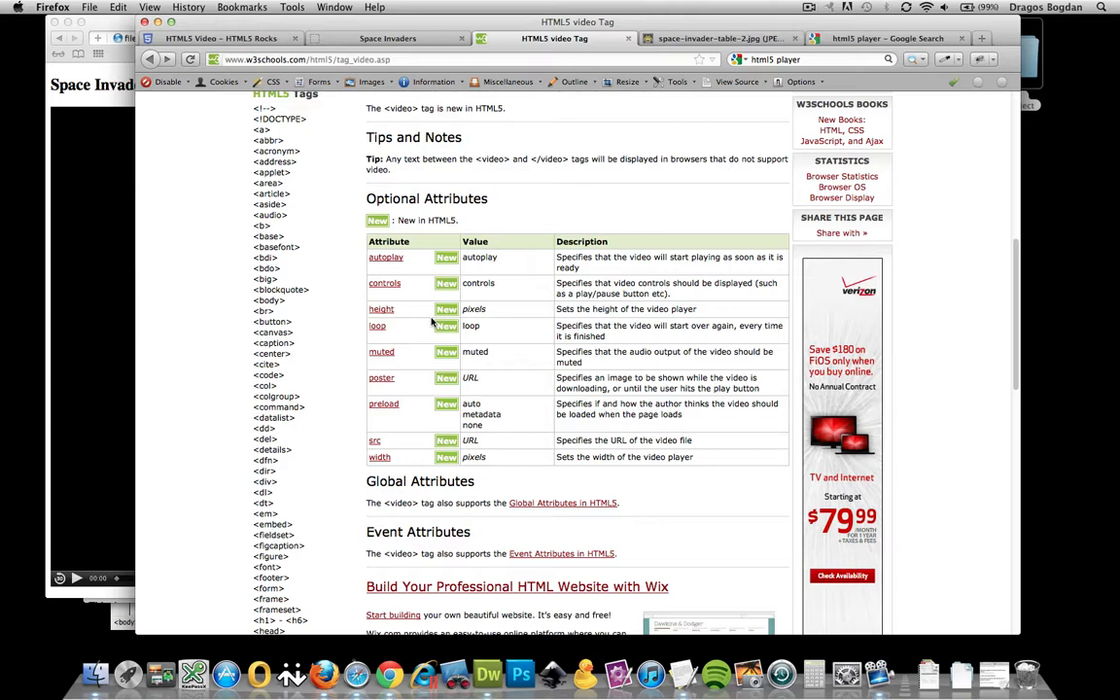
mouse_move(363, 386)
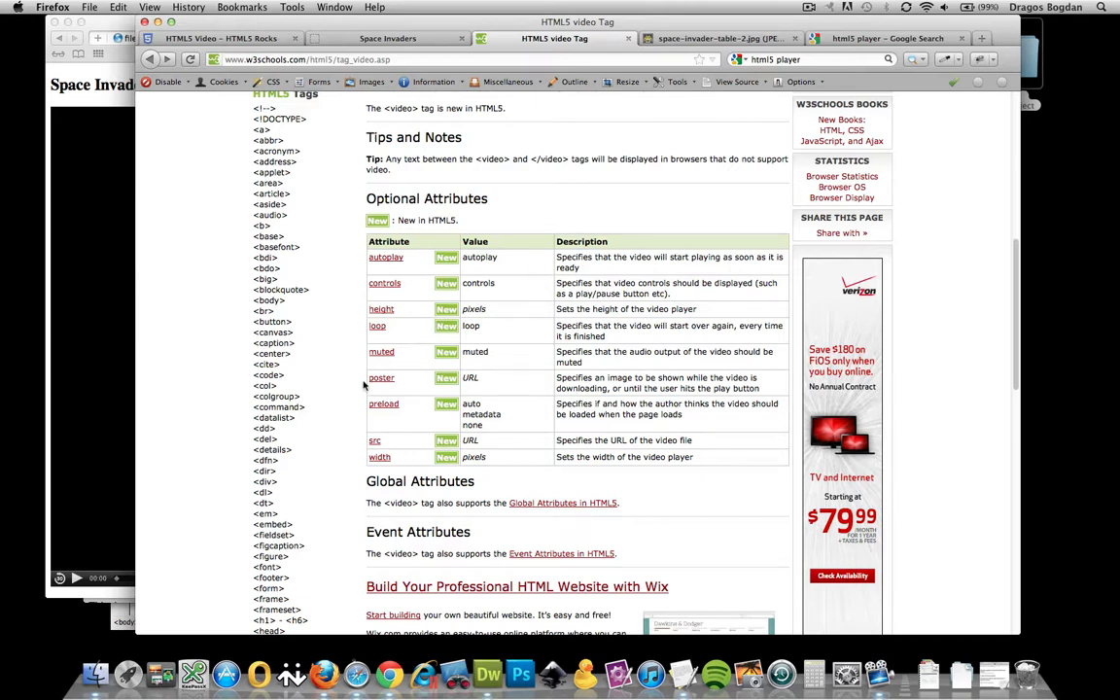
mouse_move(381, 389)
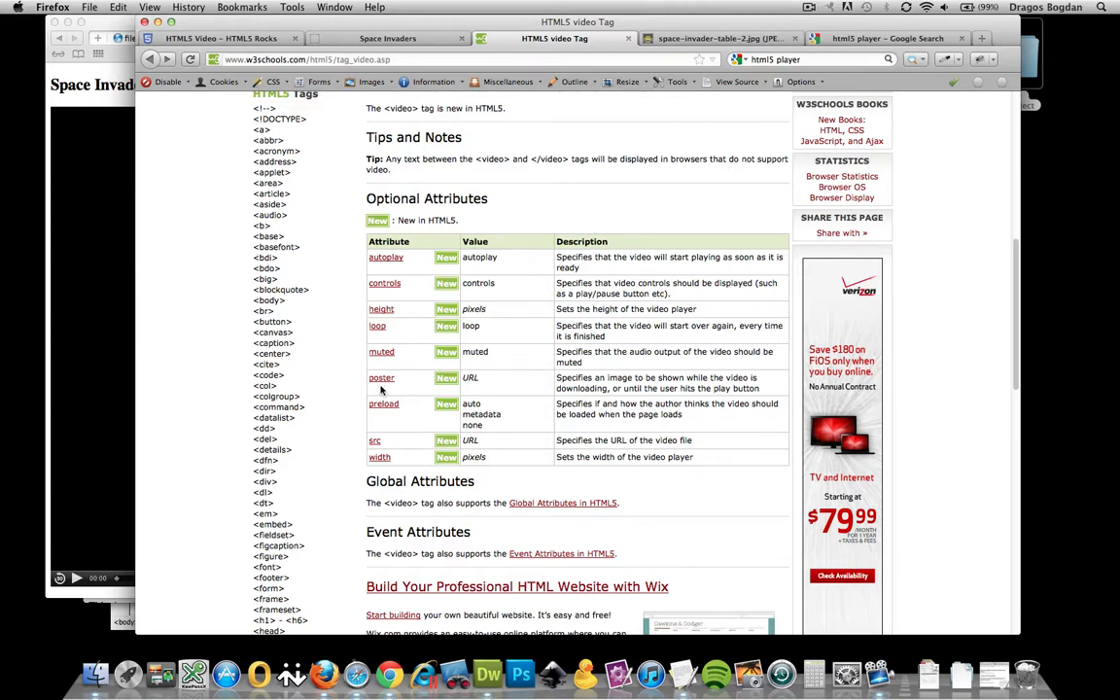
mouse_move(381, 377)
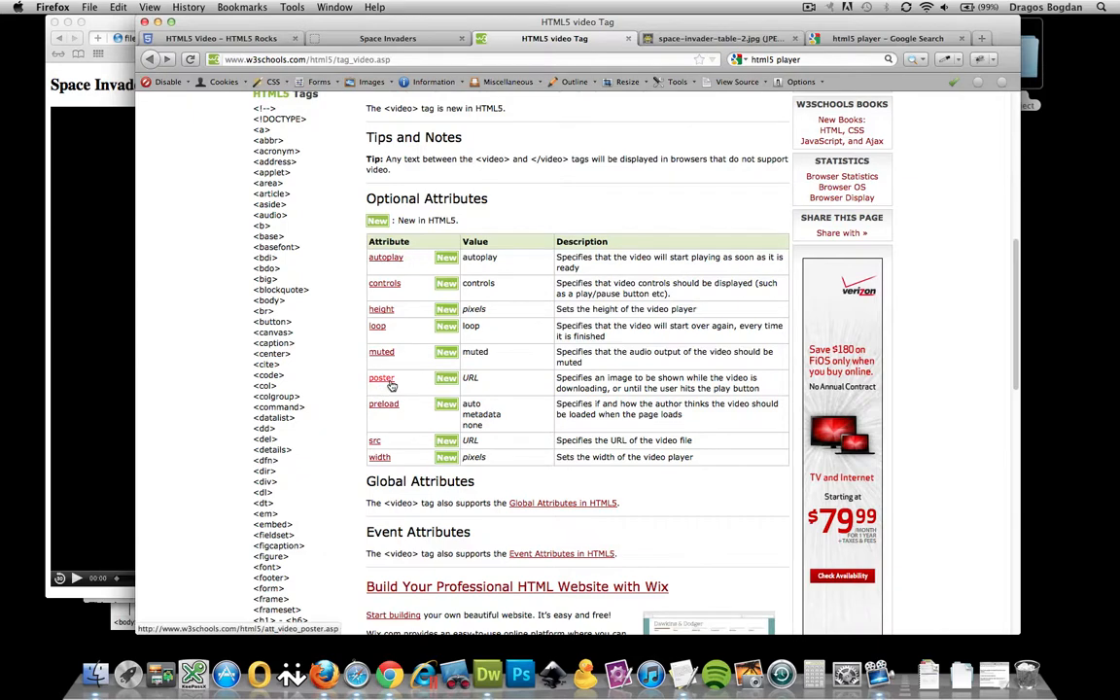
mouse_move(382, 379)
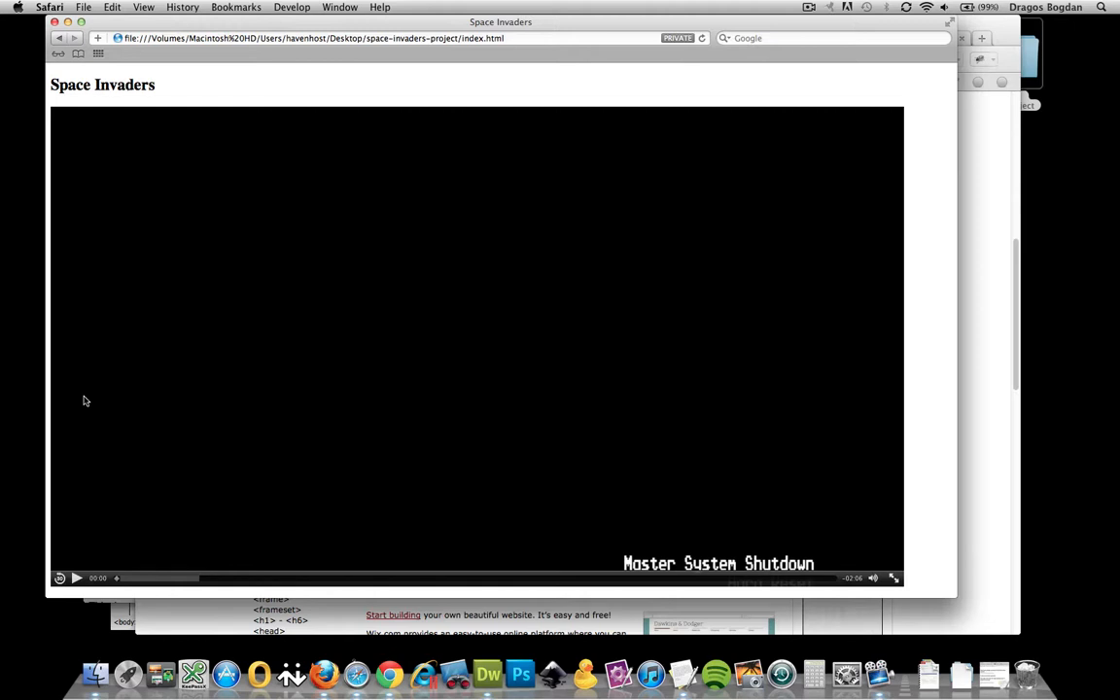
mouse_move(334, 613)
type("space in")
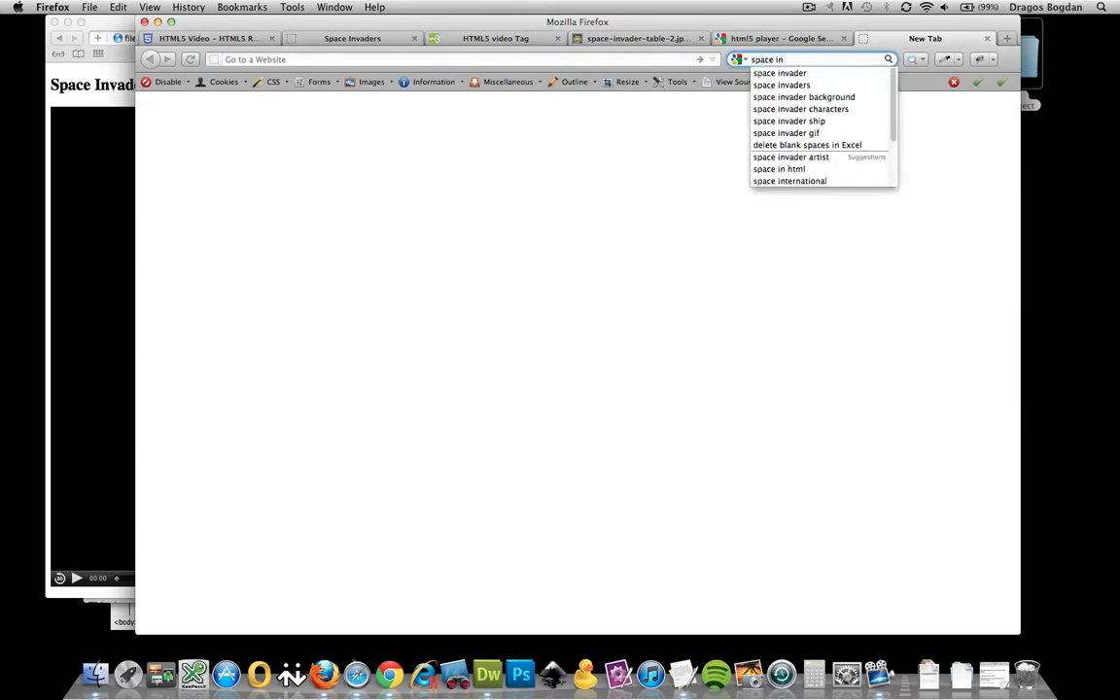
- Search Google Images for 'space invaders' and open the sofa picture at full size
left_click(780, 84)
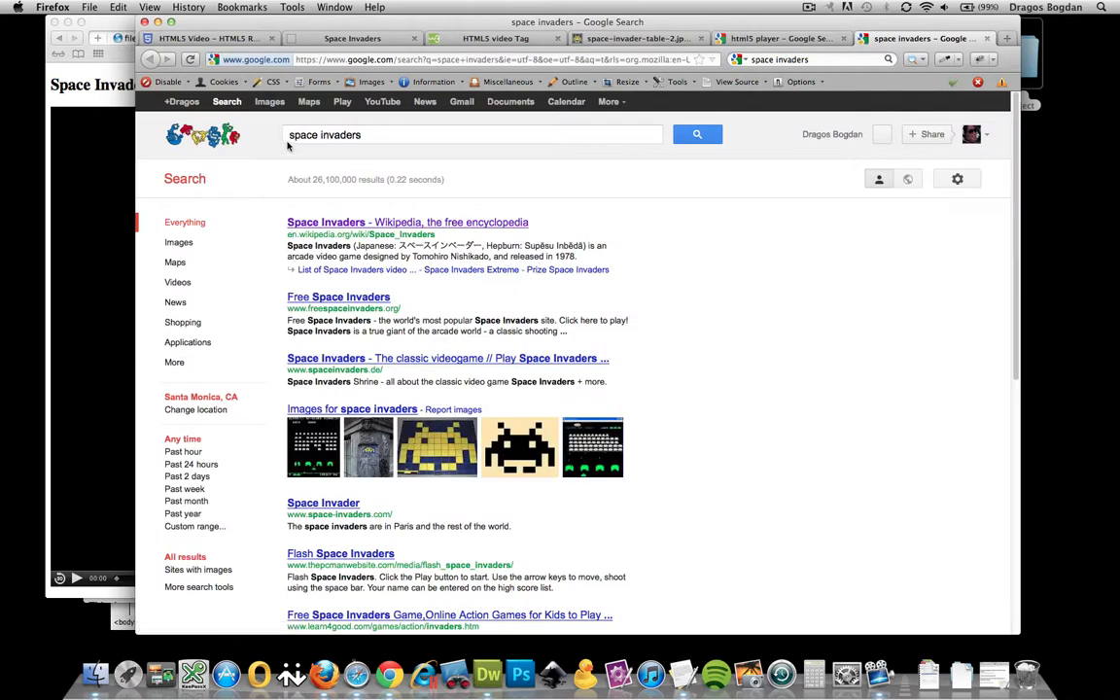
left_click(179, 242)
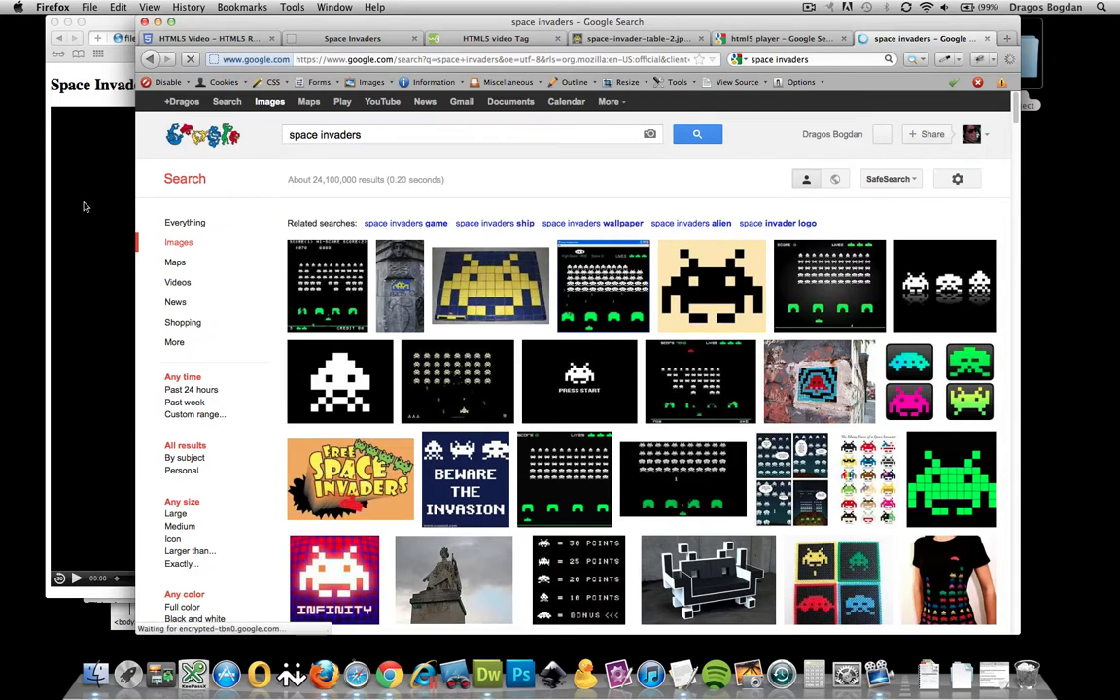
mouse_move(425, 481)
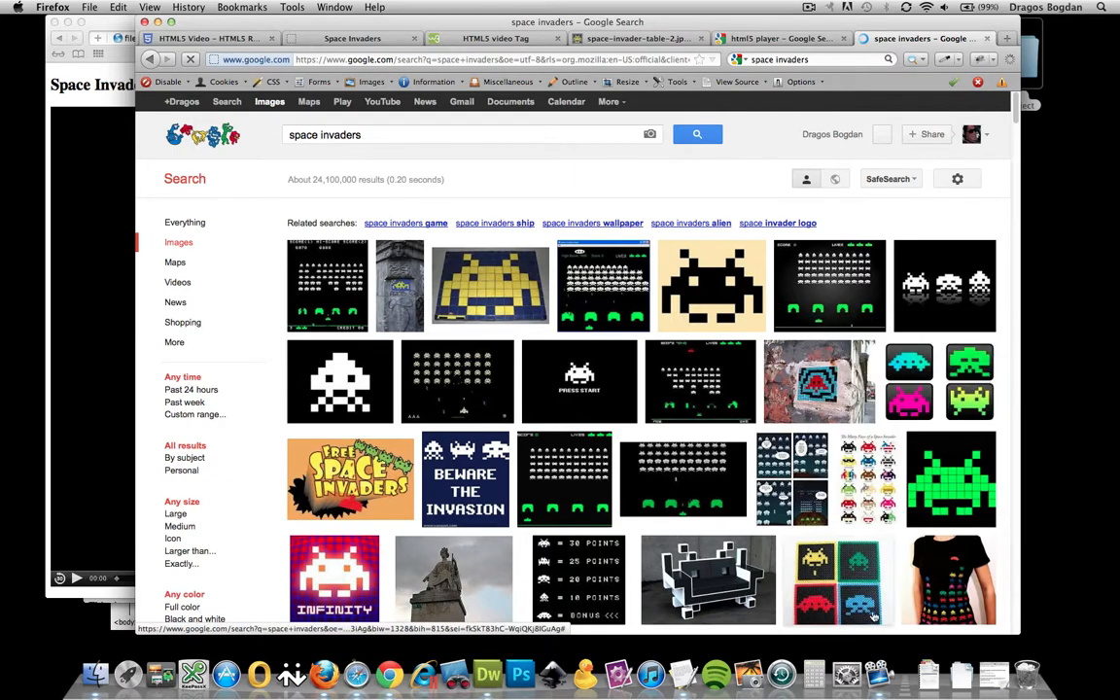
left_click(707, 580)
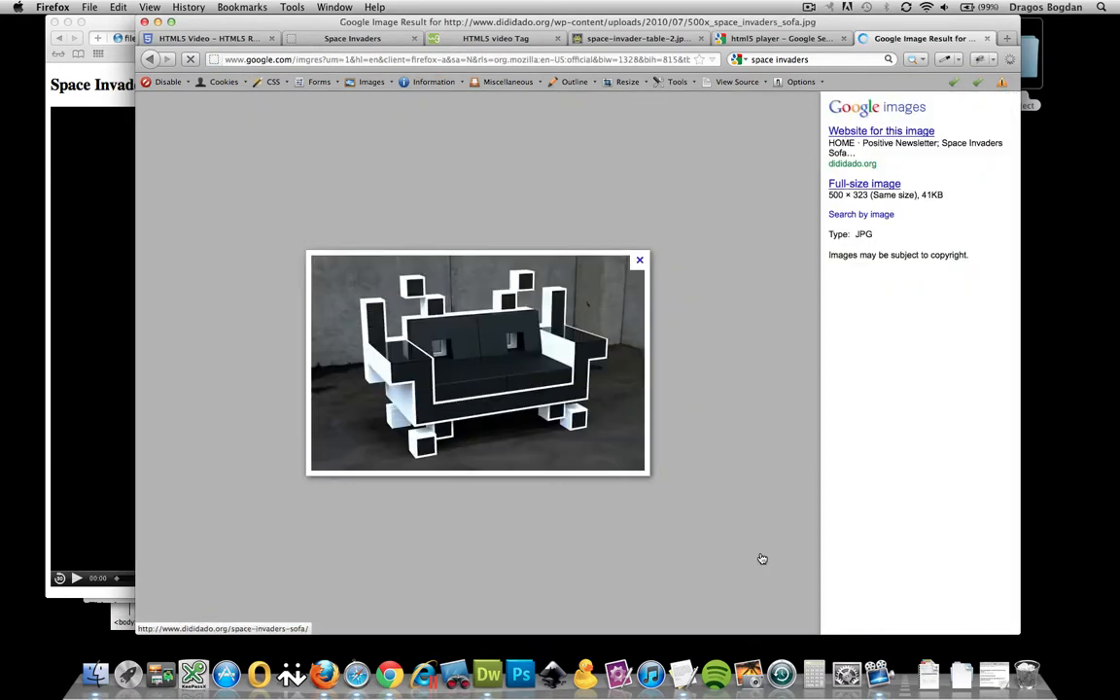
left_click(880, 131)
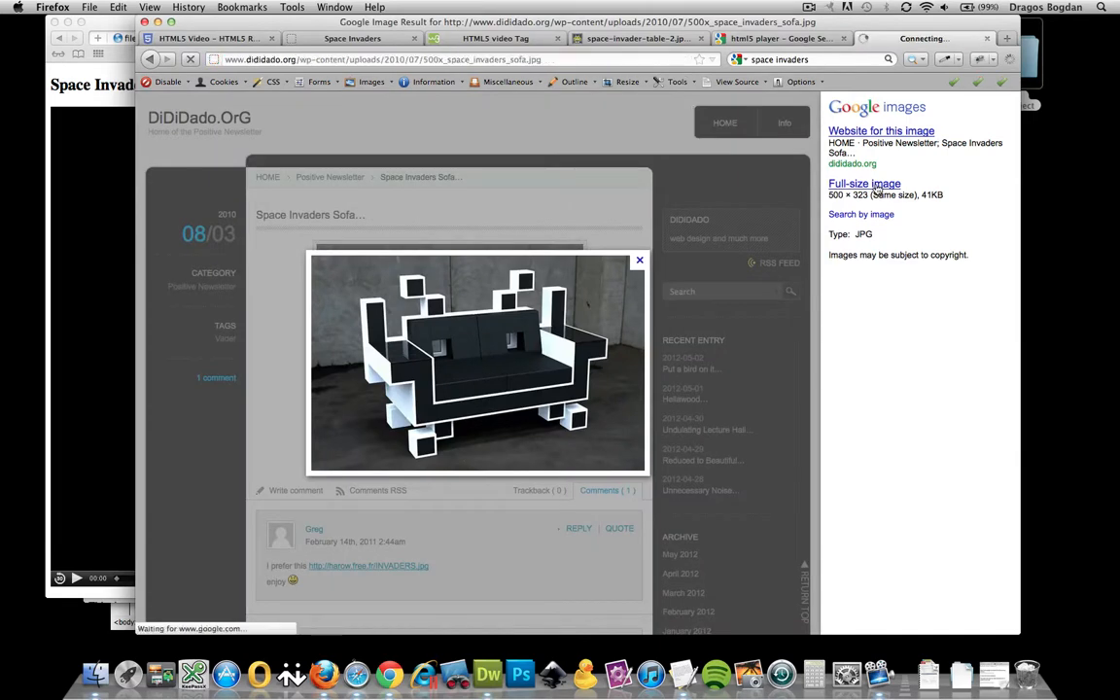
left_click(864, 183)
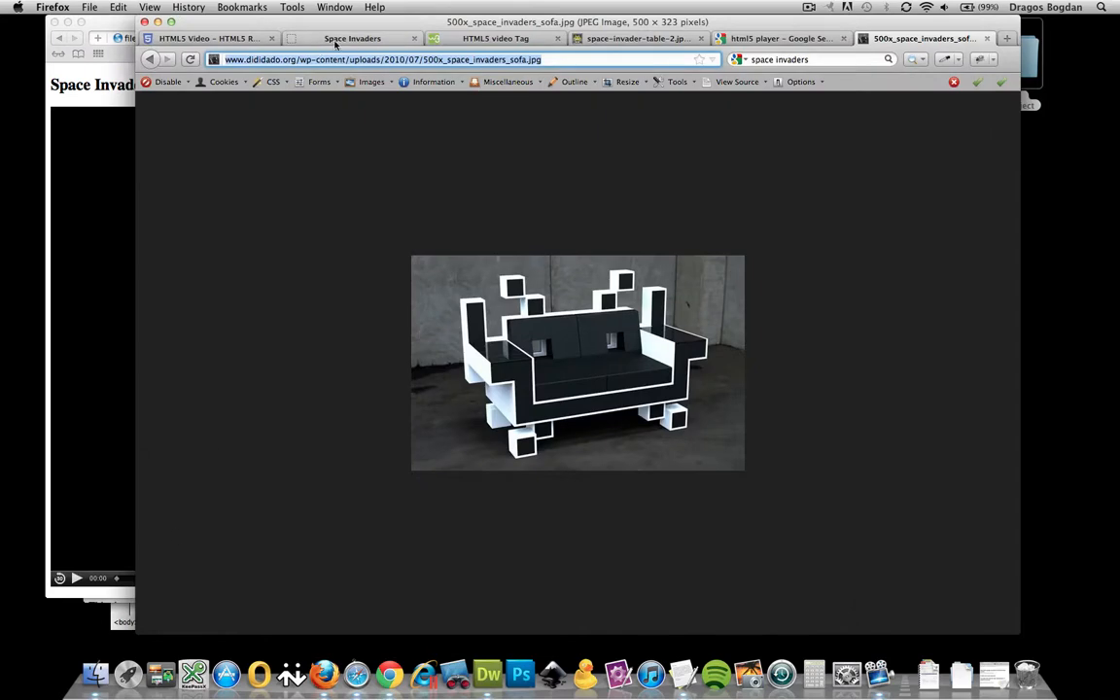
mouse_move(487, 671)
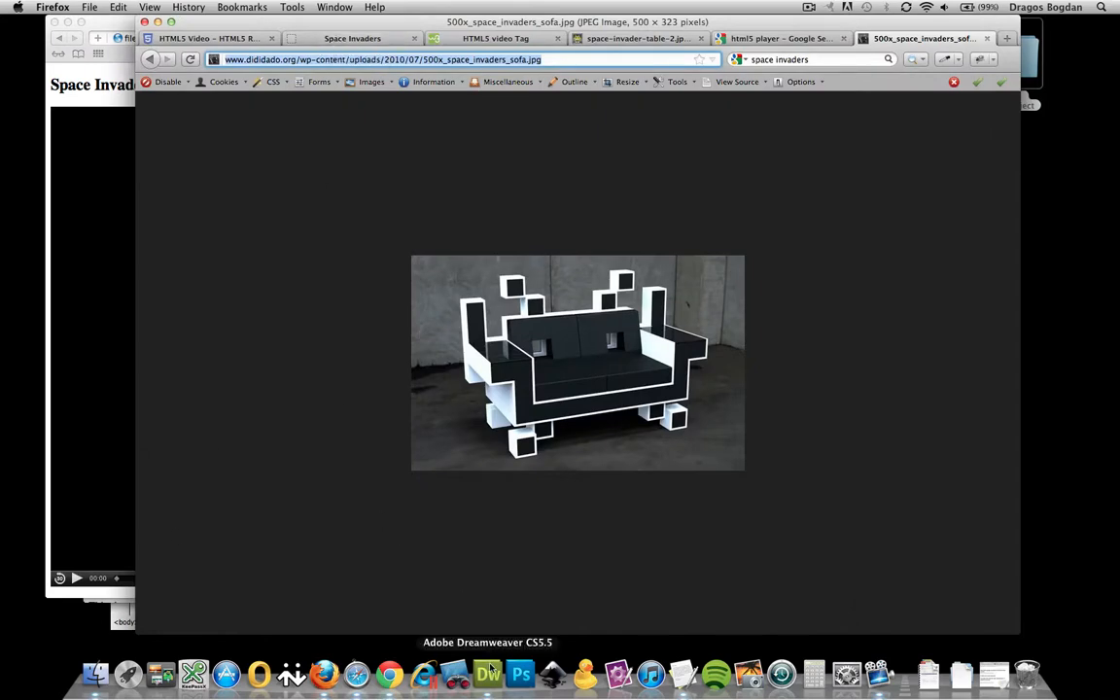
- Type a 'poster' attribute into the video tag in index.html
left_click(487, 672)
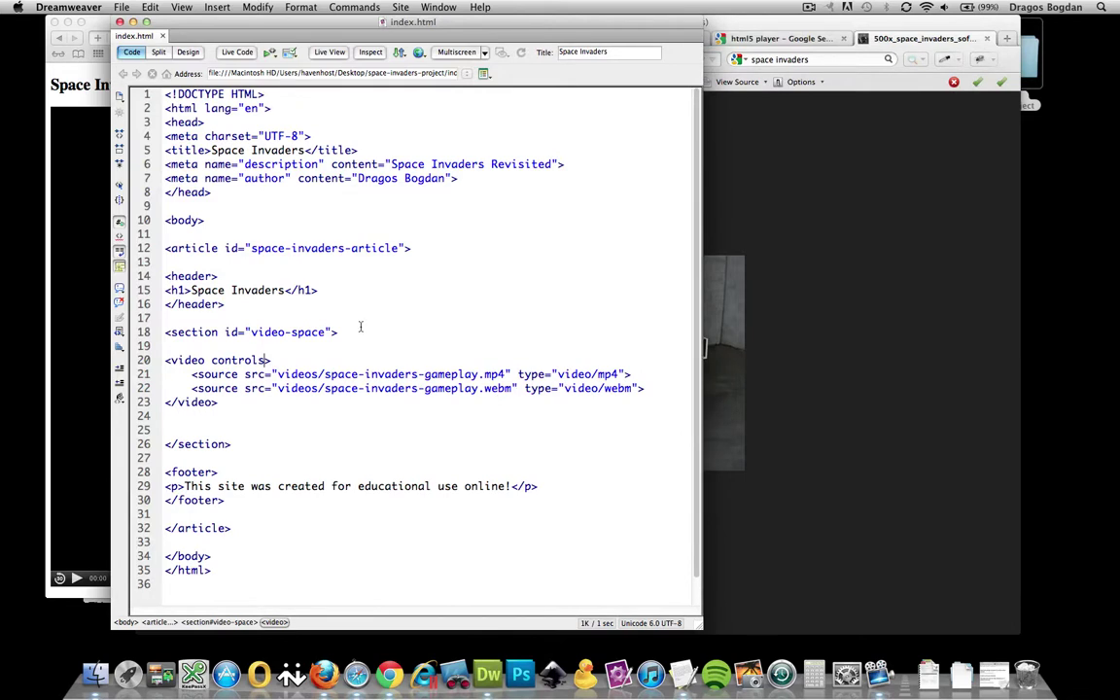
type("poster")
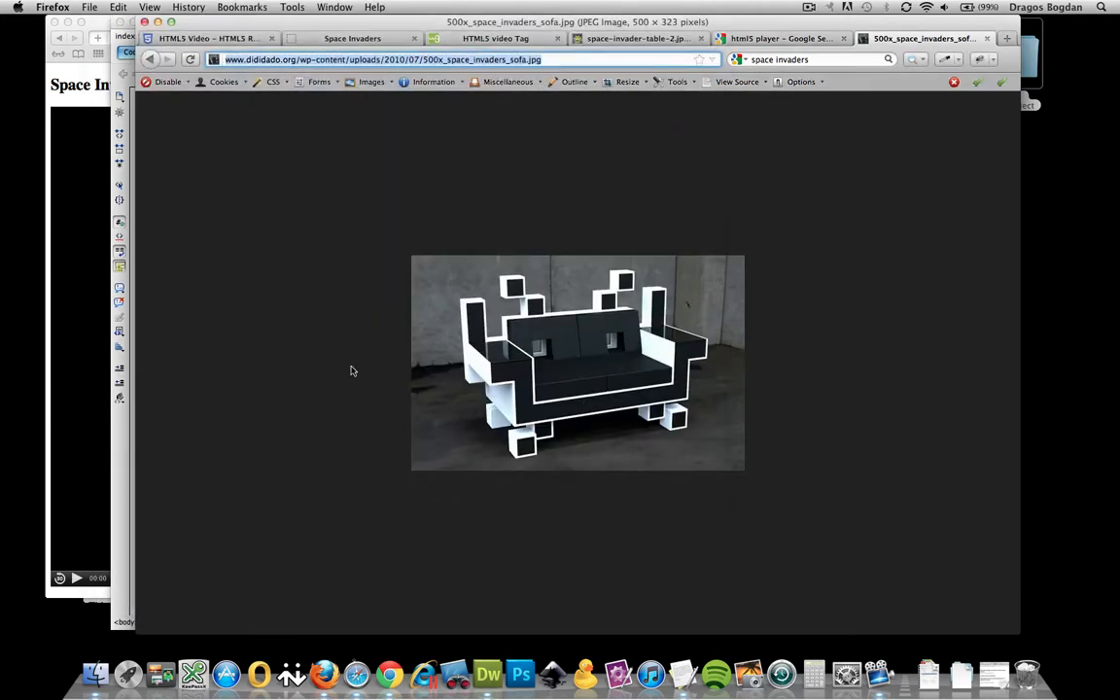
- Reload the Space Invaders page until the sofa poster shows, then play the video
left_click(351, 38)
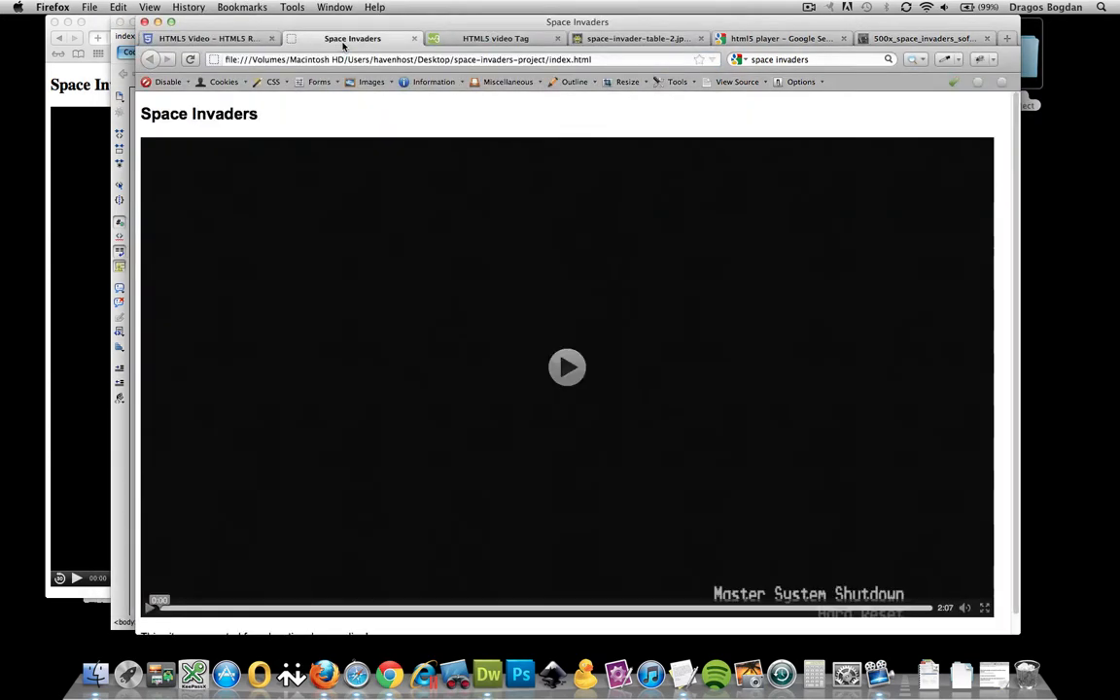
left_click(190, 59)
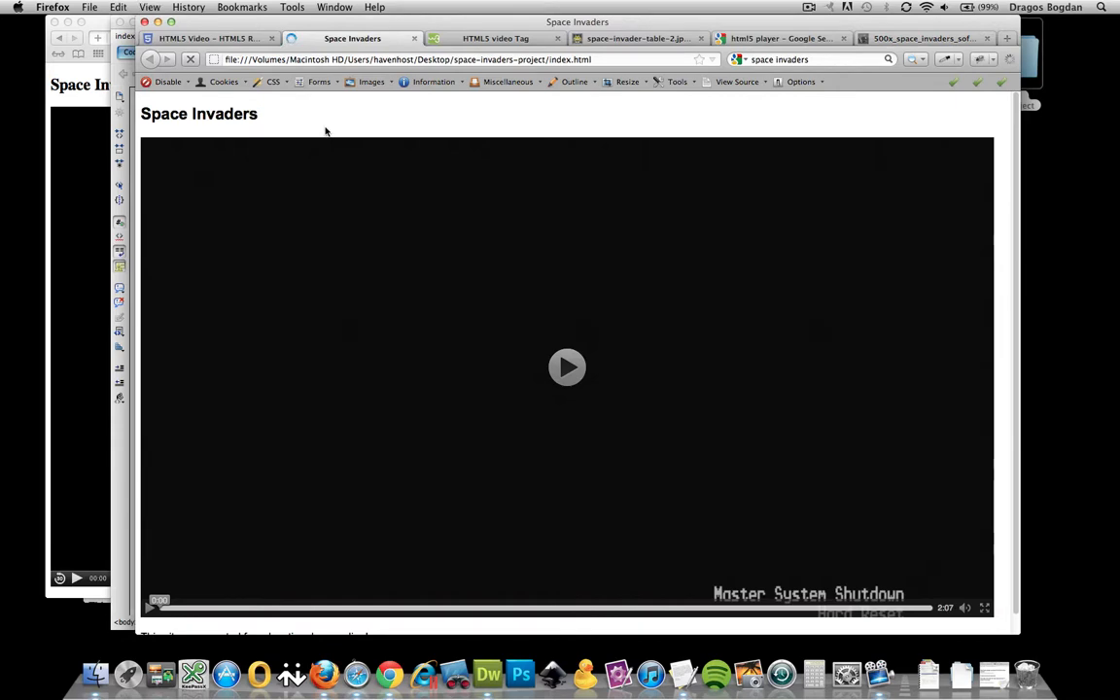
left_click(487, 673)
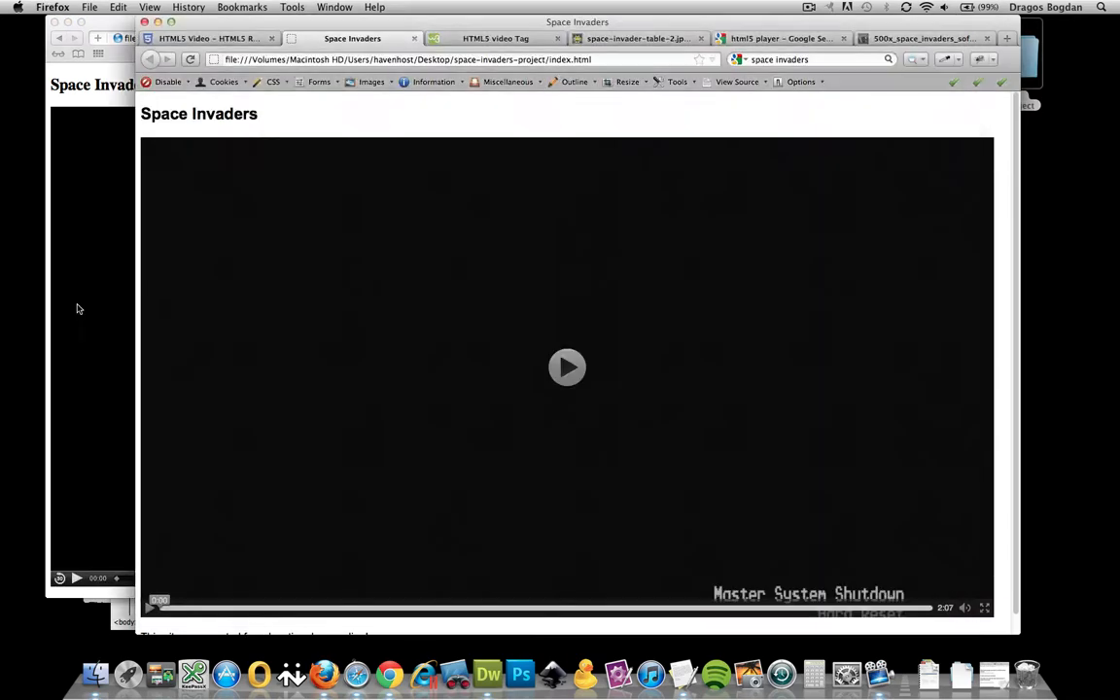
left_click(487, 673)
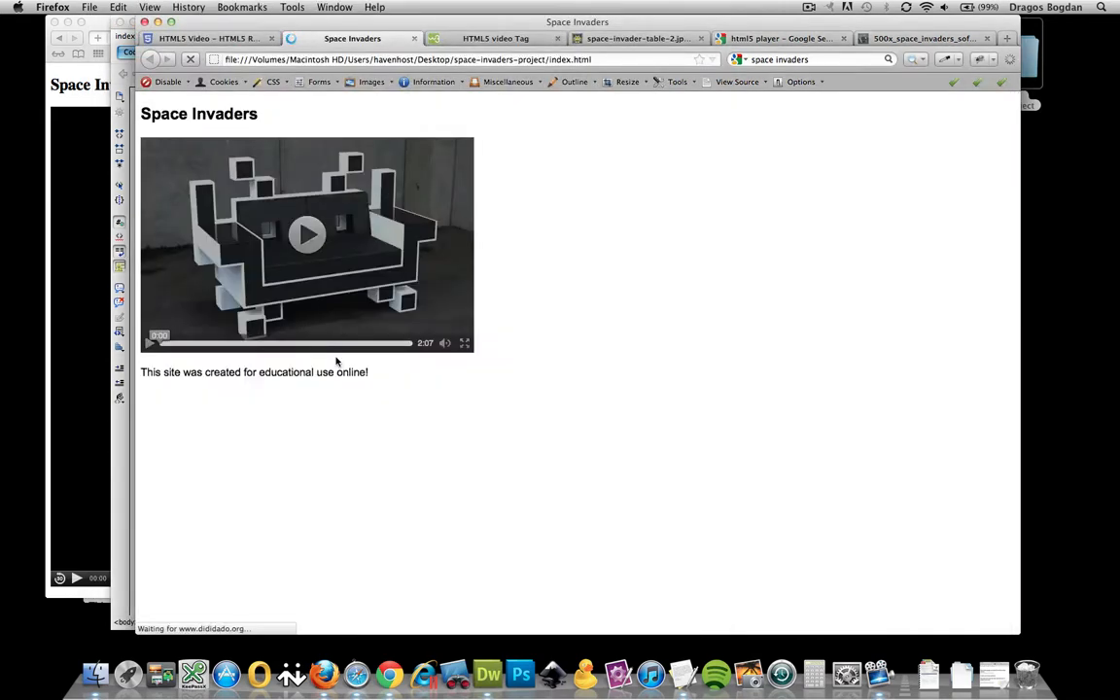
mouse_move(358, 383)
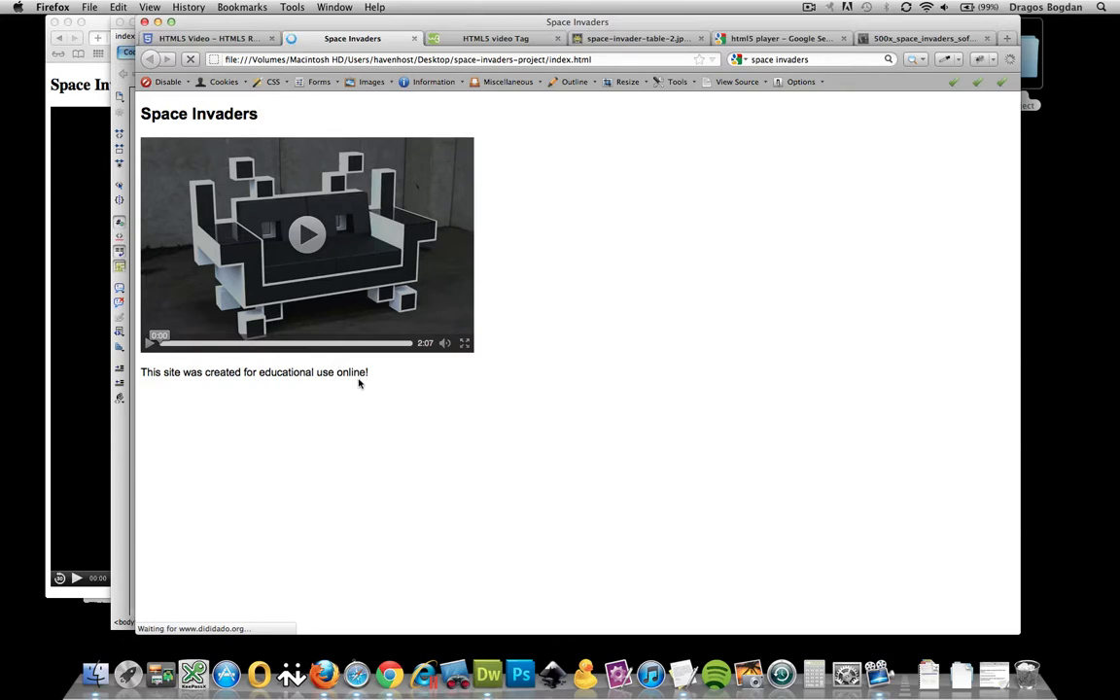
left_click(306, 235)
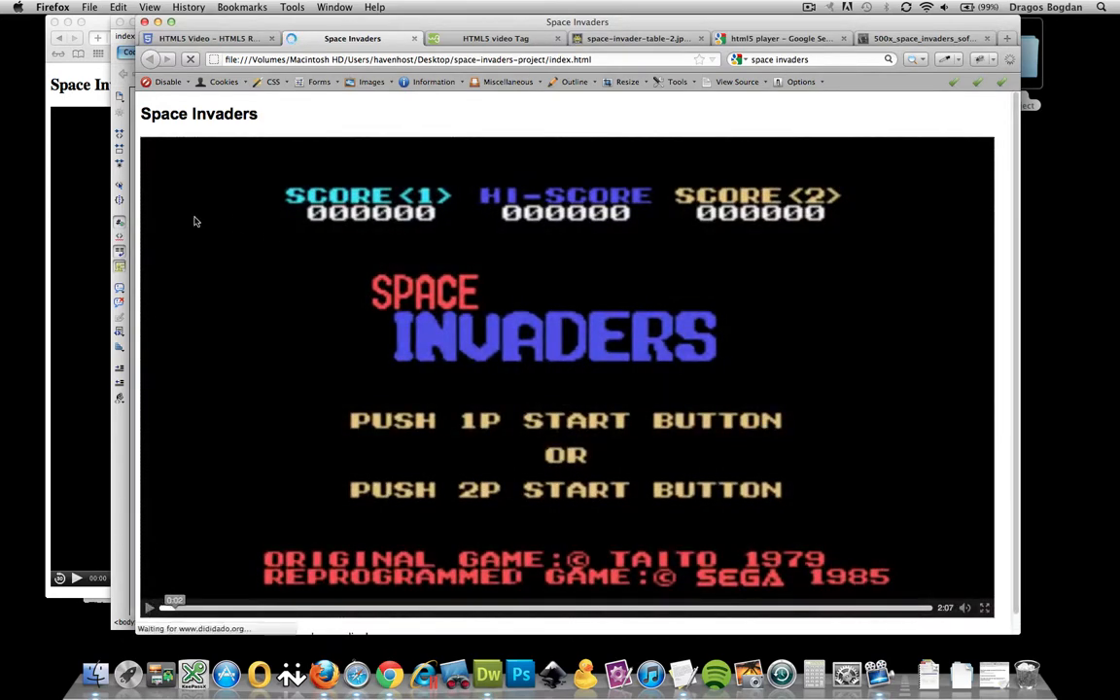
mouse_move(247, 321)
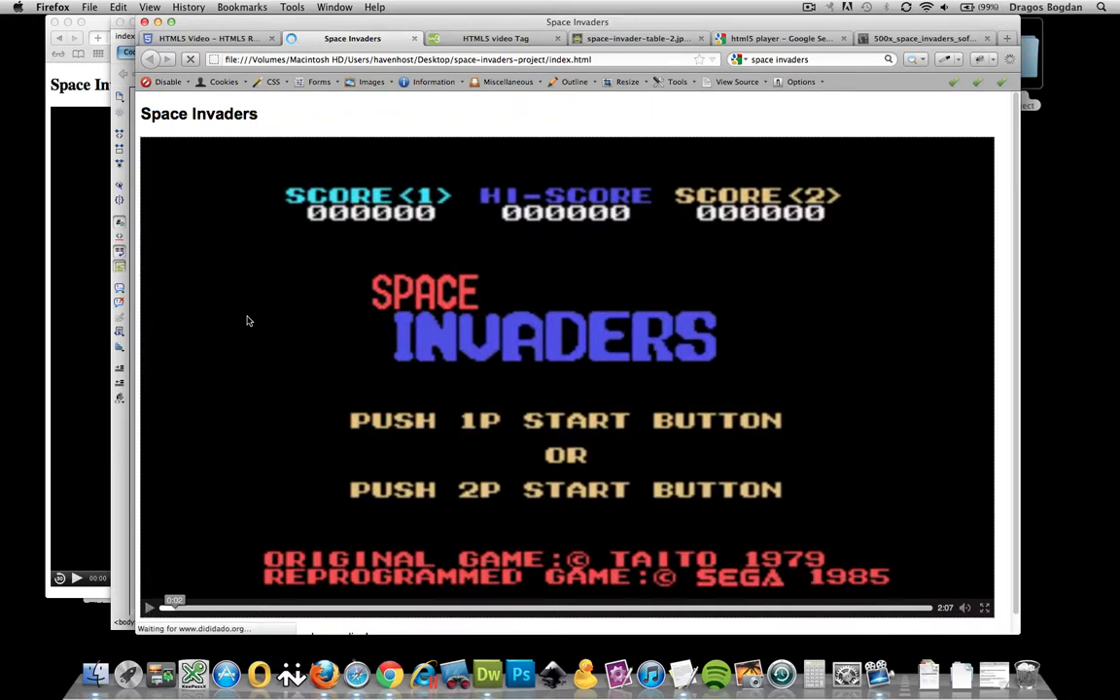